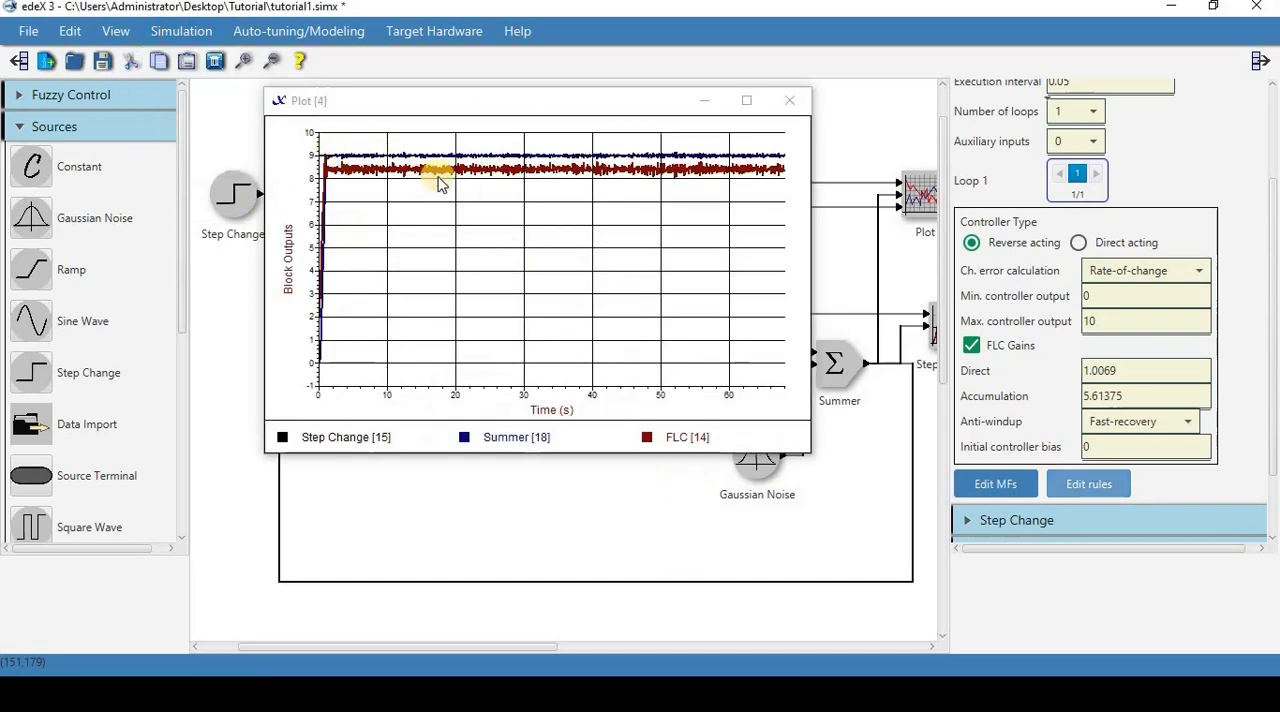
pyautogui.moveTo(898, 284)
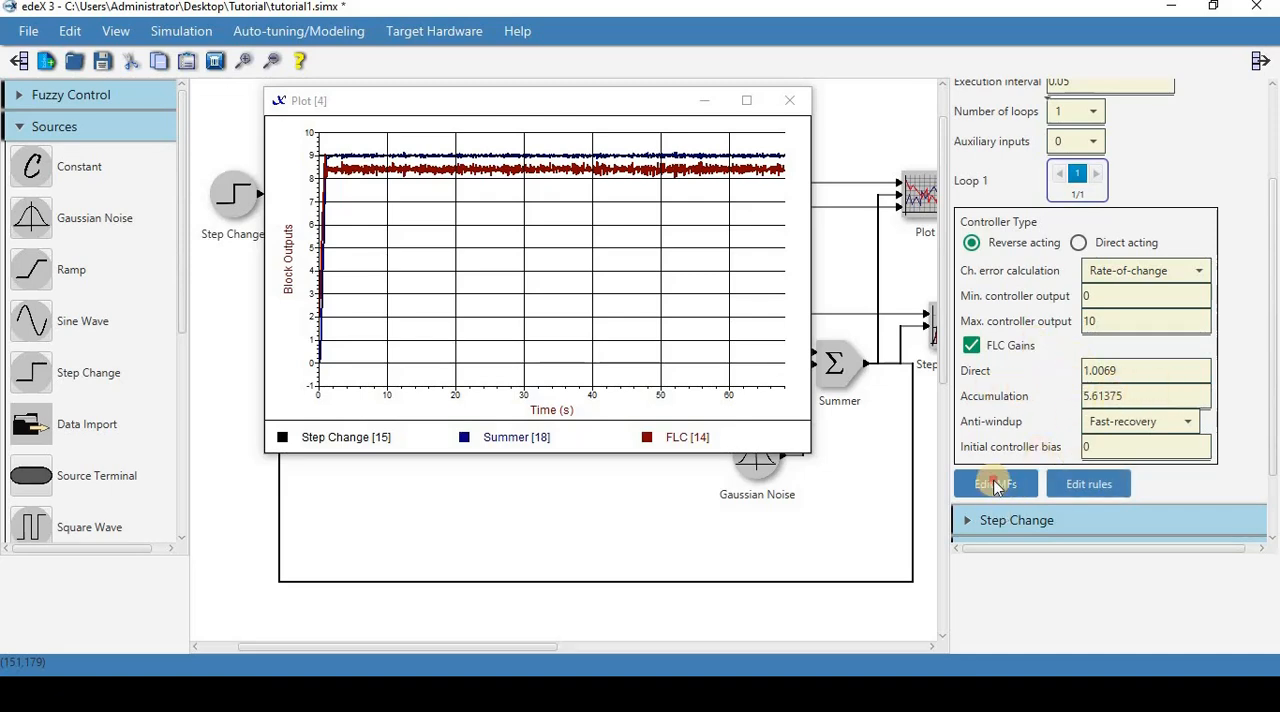
# Open the FLC's membership function editor, review the MFs, and close it with OK
pyautogui.click(994, 484)
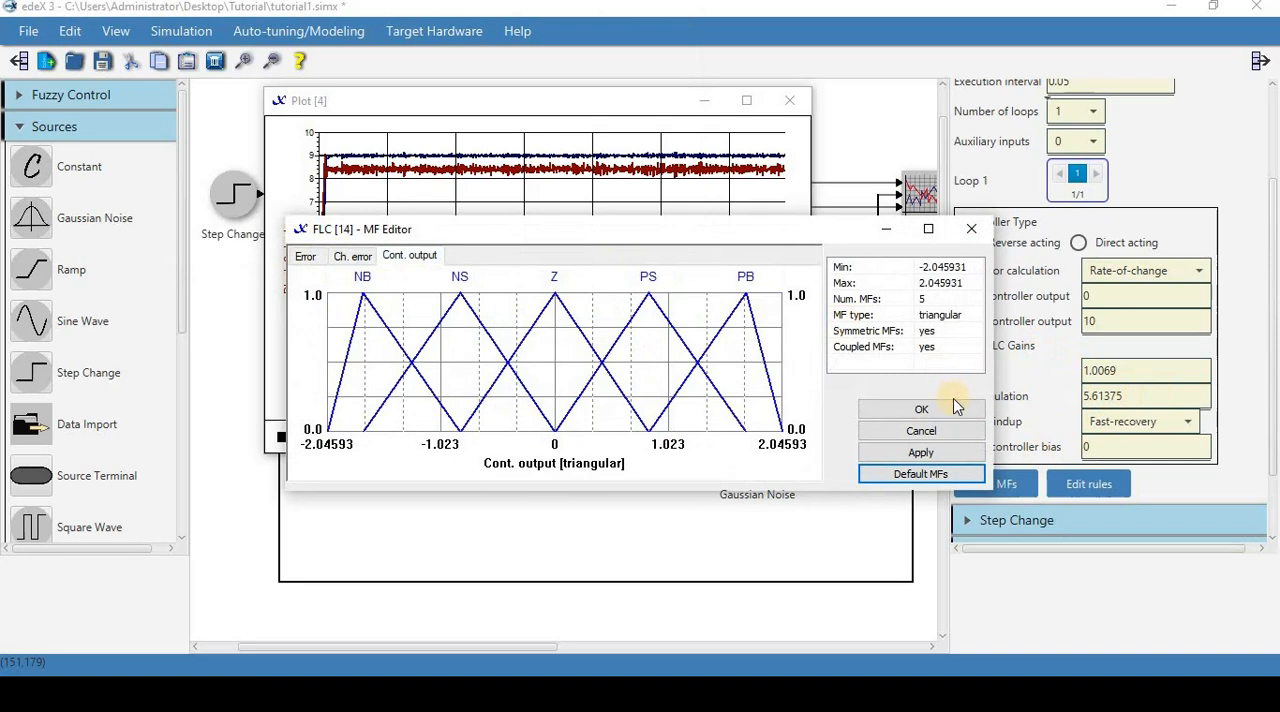
pyautogui.click(921, 409)
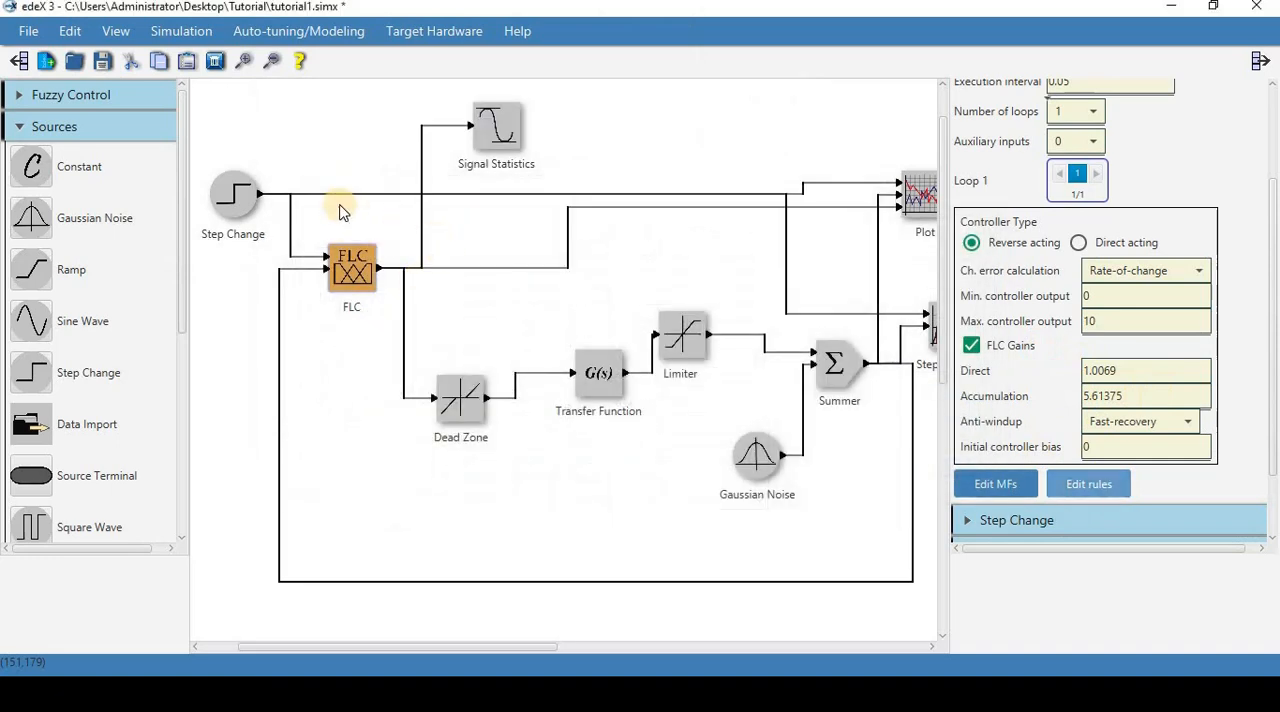
pyautogui.moveTo(283, 192)
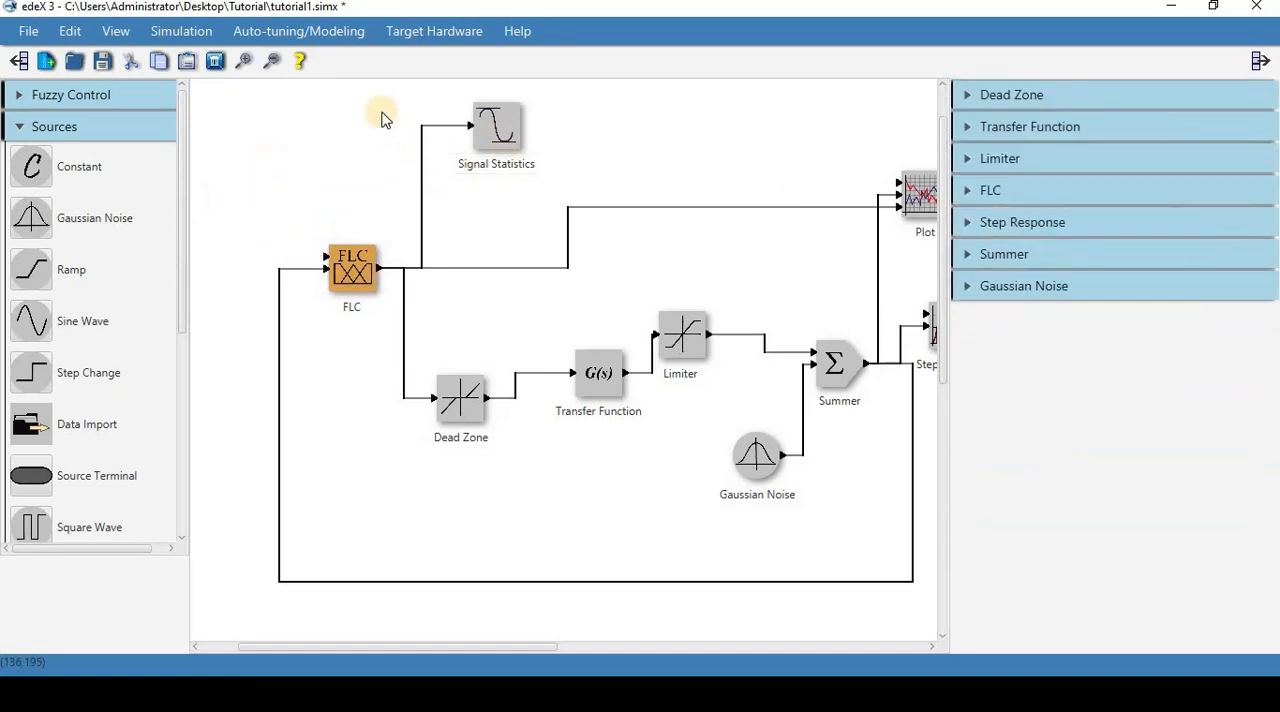
# Rubber-band select all blocks surrounding the FLC controller and delete them
pyautogui.moveTo(380, 95); pyautogui.dragTo(935, 545)
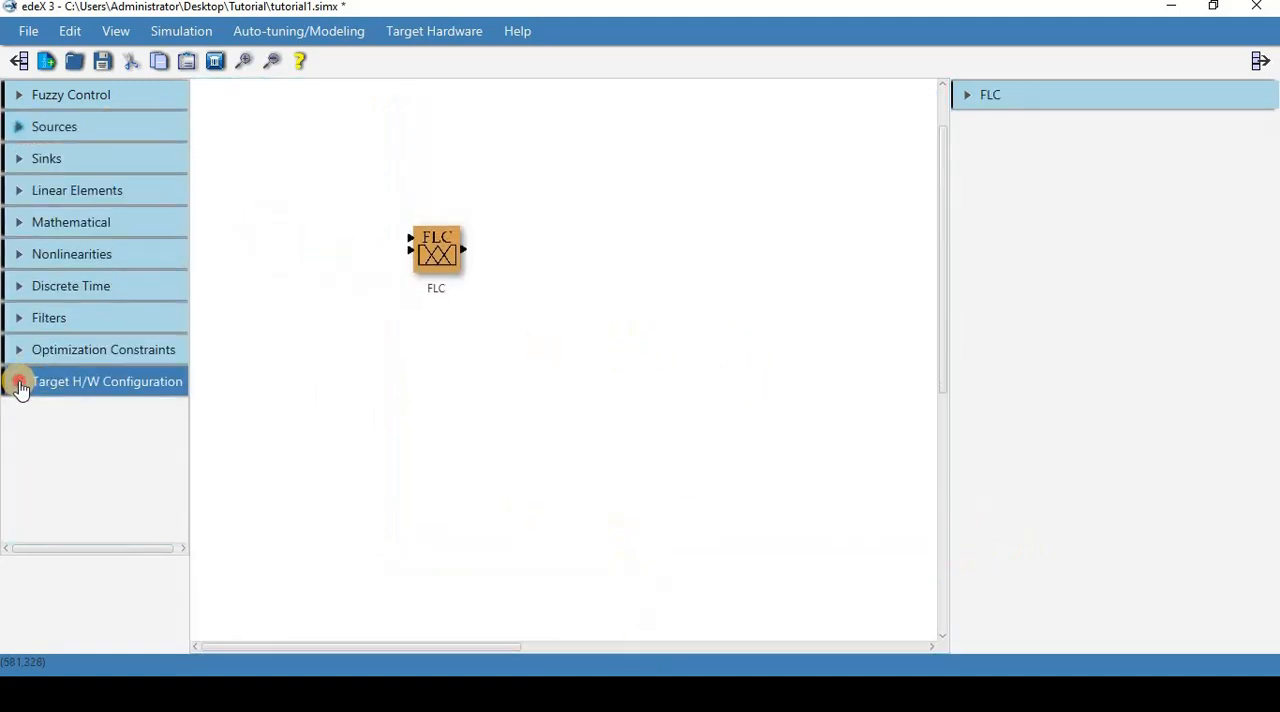
# Add a second Segment Input and a Segment Output beside the FLC block
pyautogui.click(20, 381)
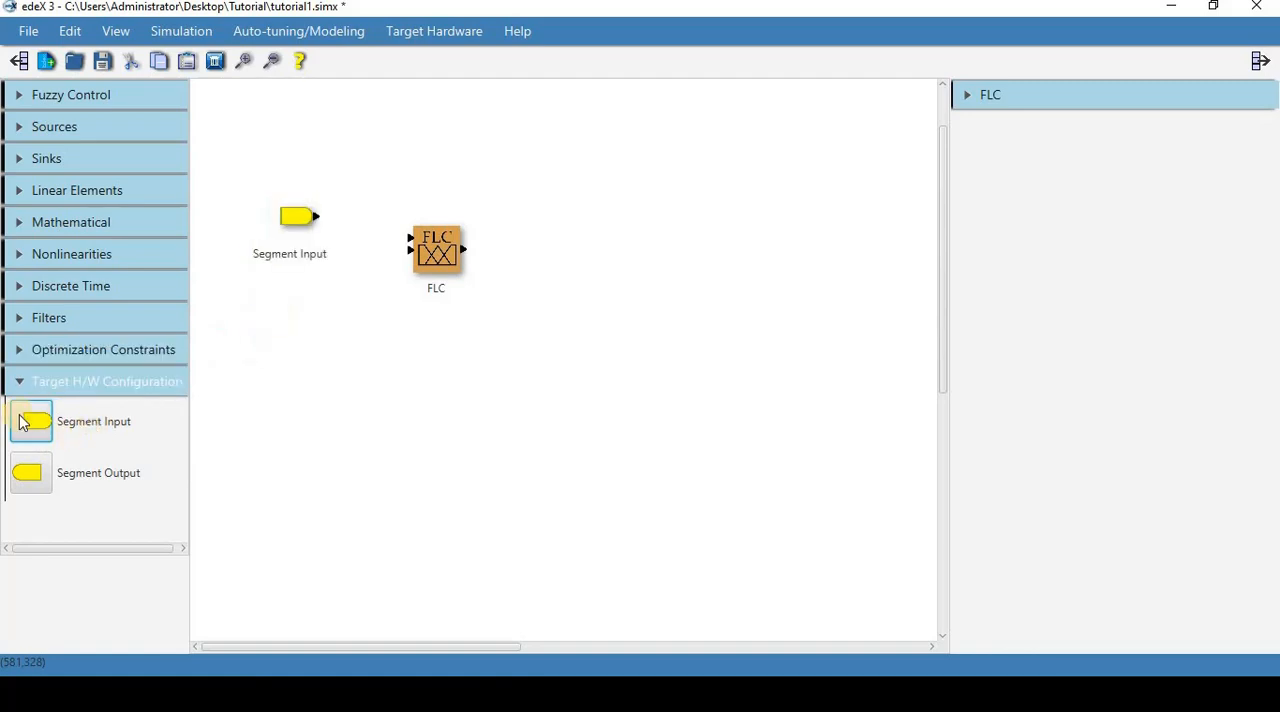
pyautogui.moveTo(30, 421); pyautogui.dragTo(300, 325)
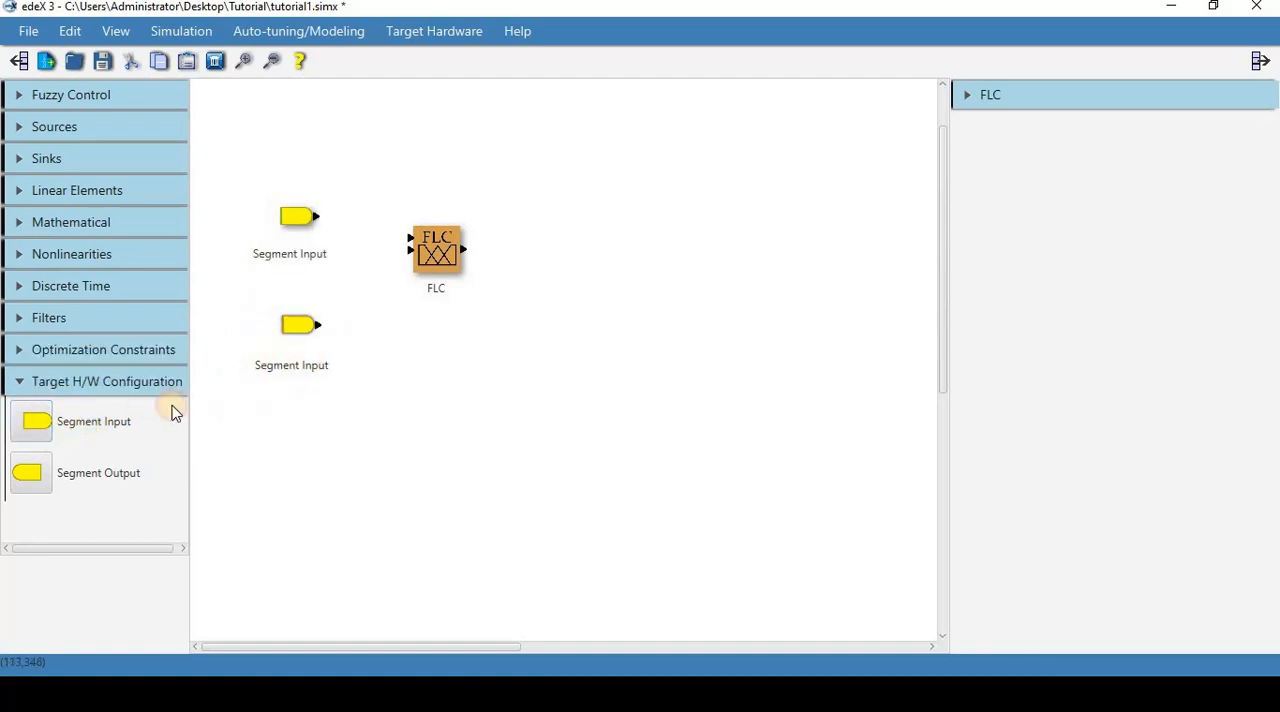
pyautogui.moveTo(30, 472); pyautogui.dragTo(605, 260)
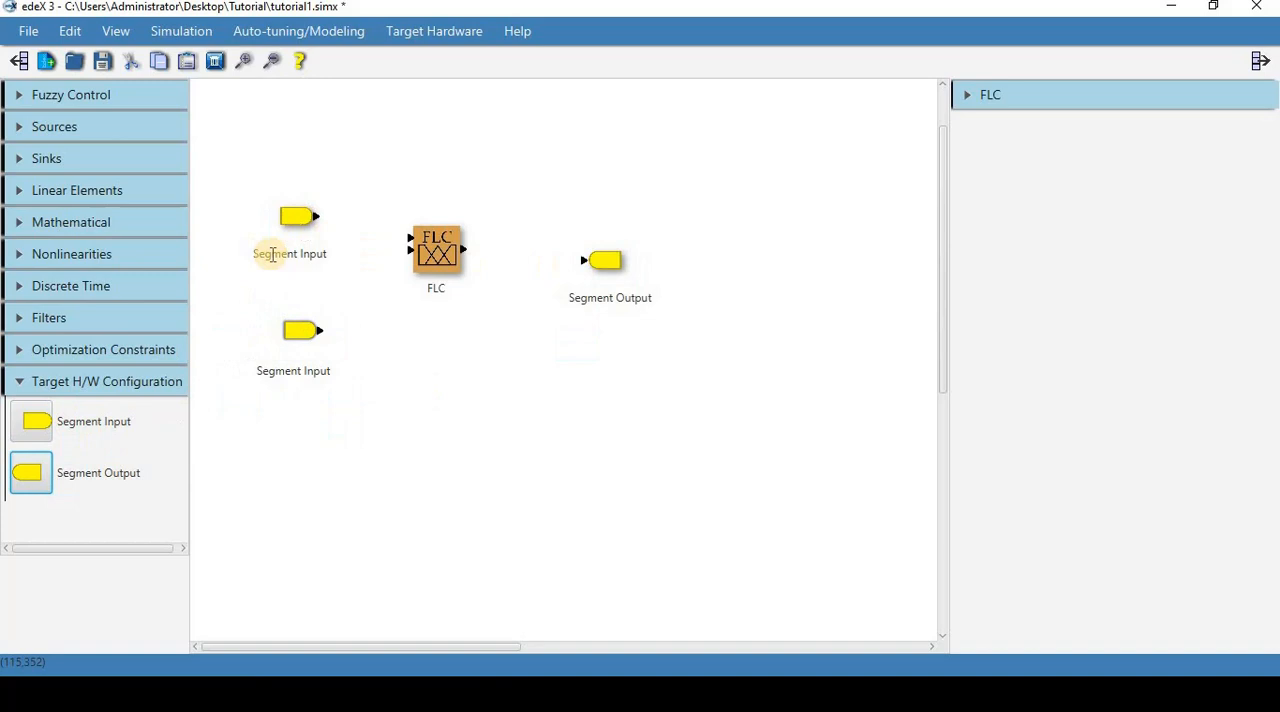
# Rename the first input 'Set Point', wire it into the FLC, and begin Save As
pyautogui.doubleClick(289, 253)
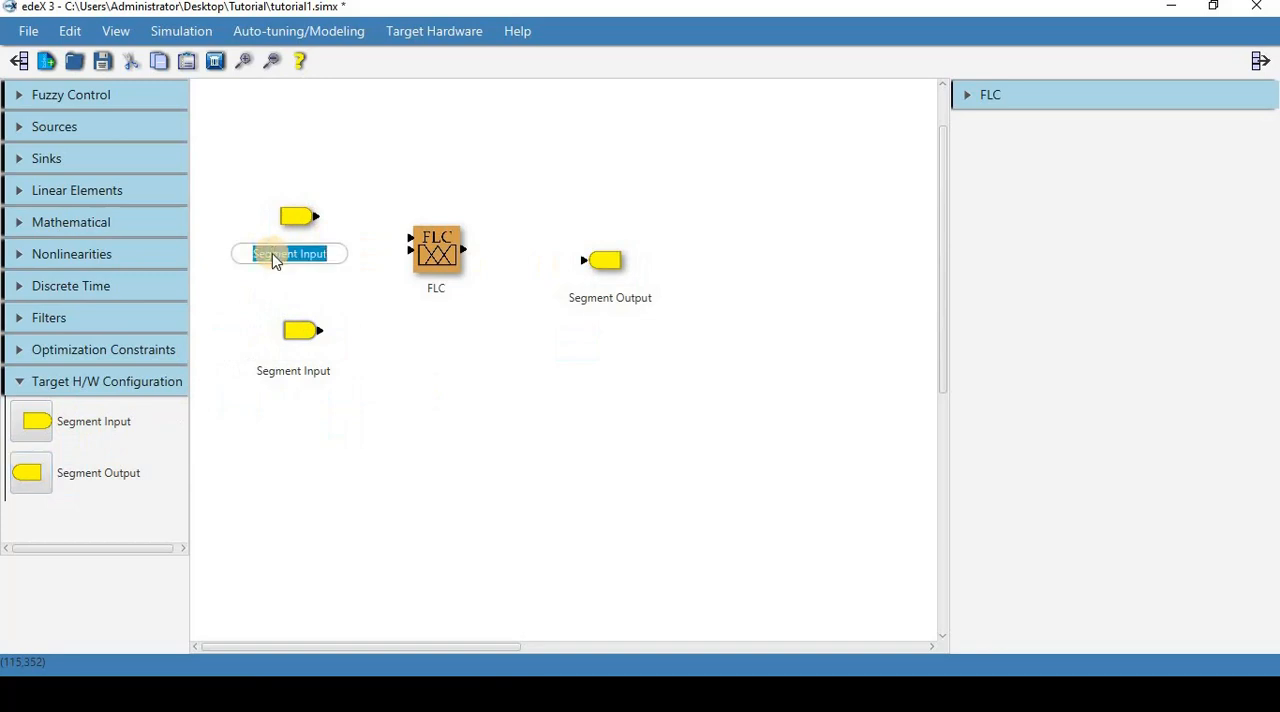
pyautogui.write('Set Point')
pyautogui.click(610, 297)
pyautogui.write('Controller')
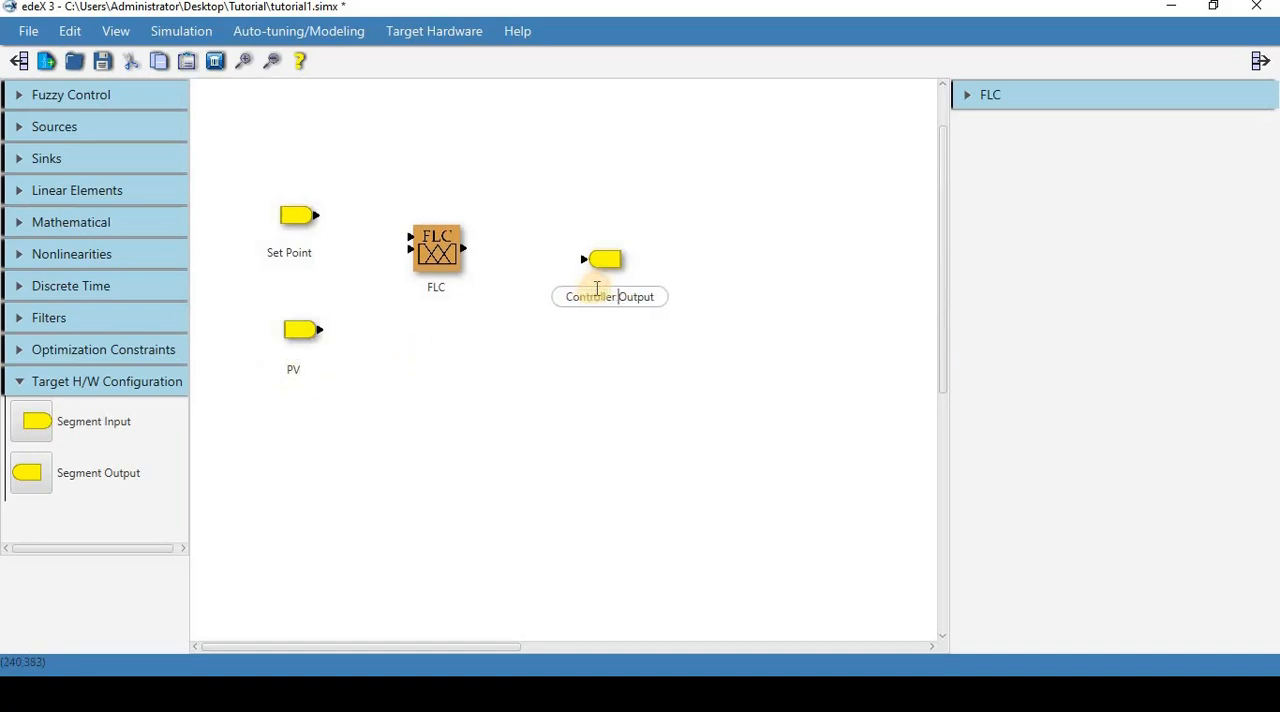
pyautogui.moveTo(303, 213)
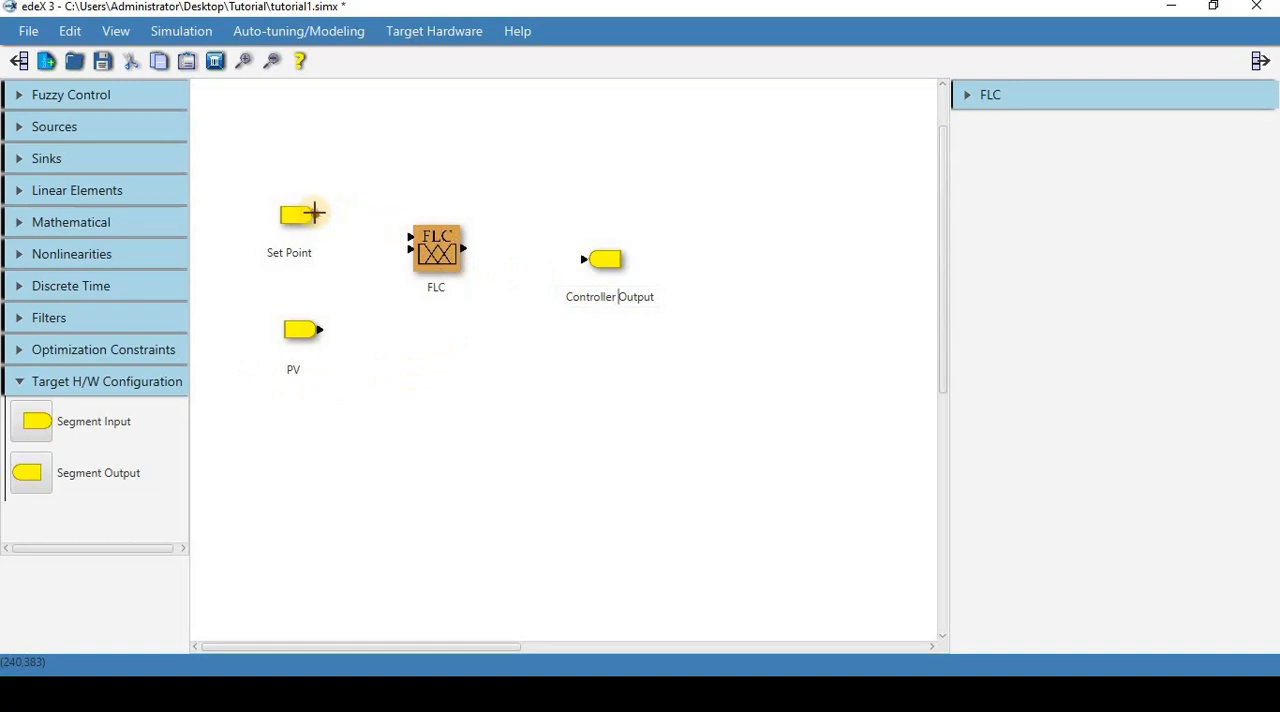
pyautogui.moveTo(320, 213); pyautogui.dragTo(410, 240)
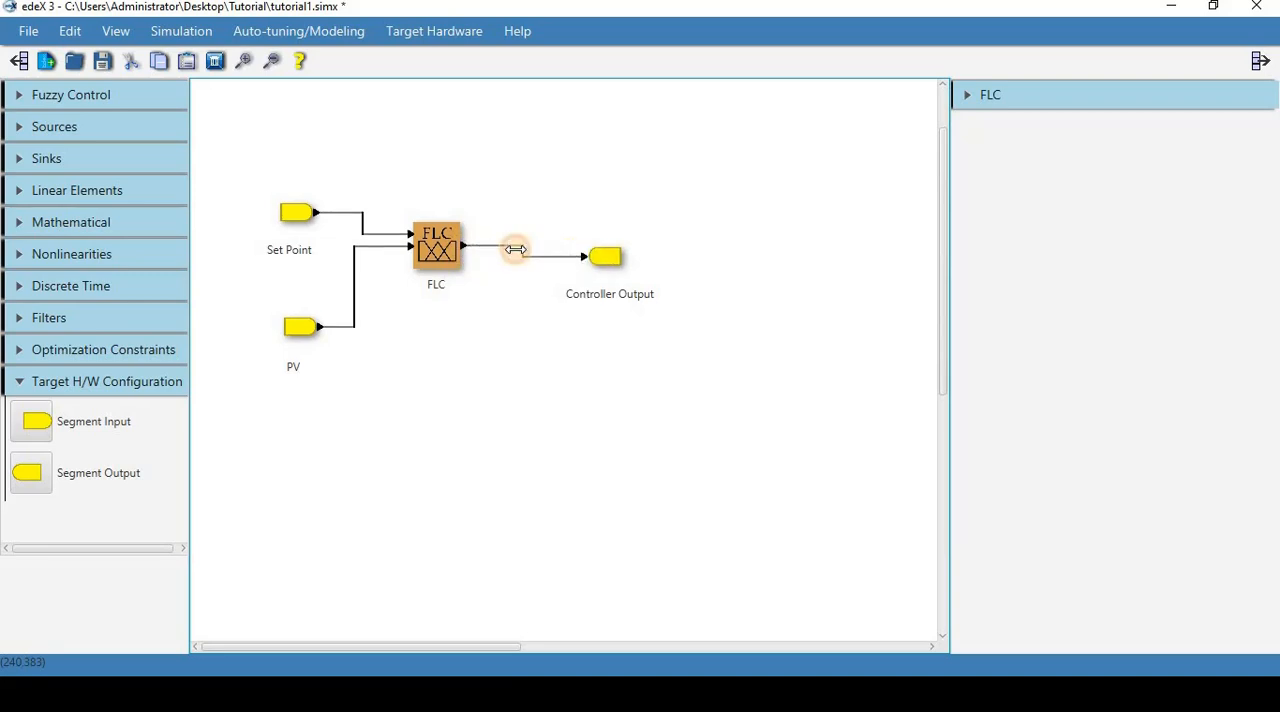
pyautogui.click(73, 31)
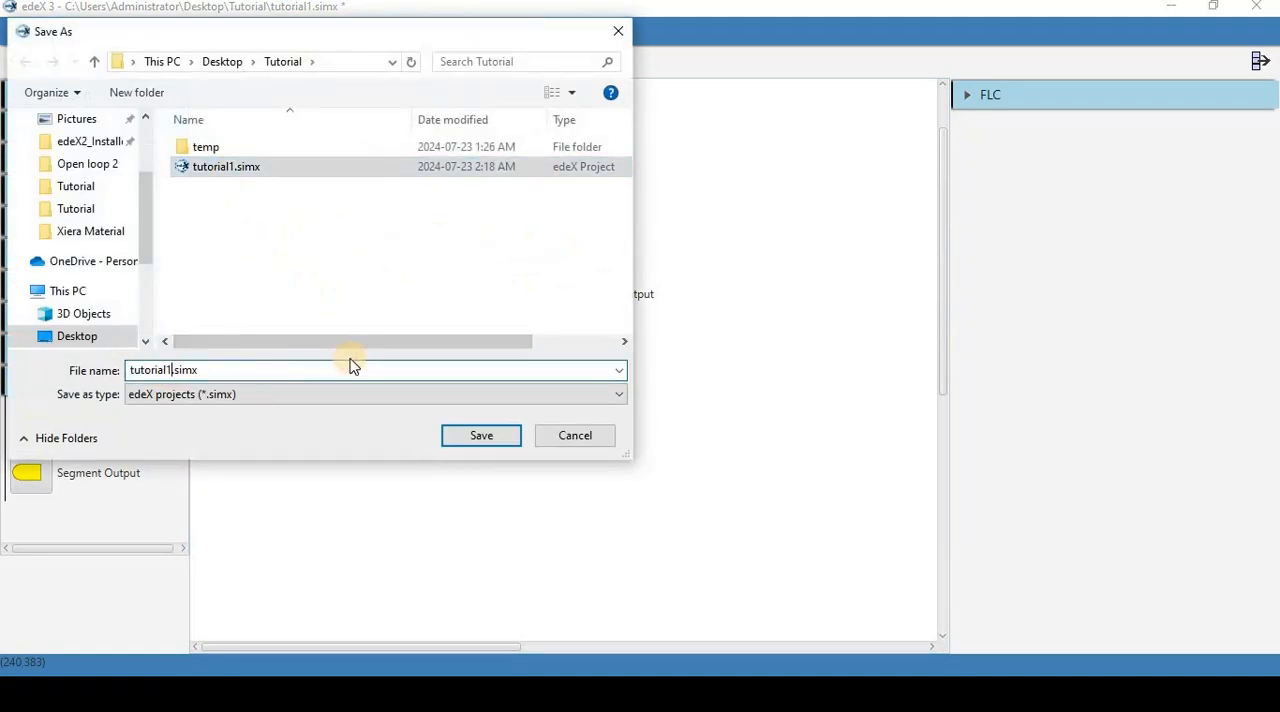
# Save the diagram as tutorial1_SEG.simx in the Tutorial folder
pyautogui.write('tutorial1_SEG.simx')
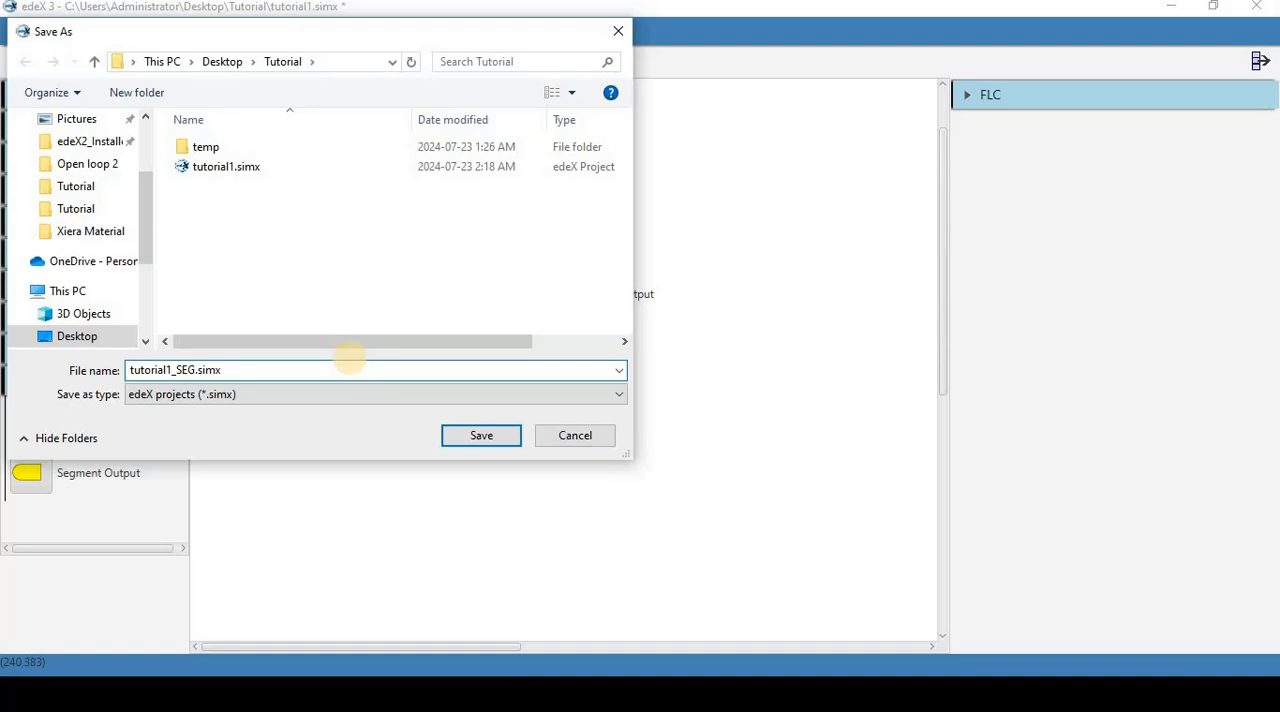
pyautogui.click(481, 435)
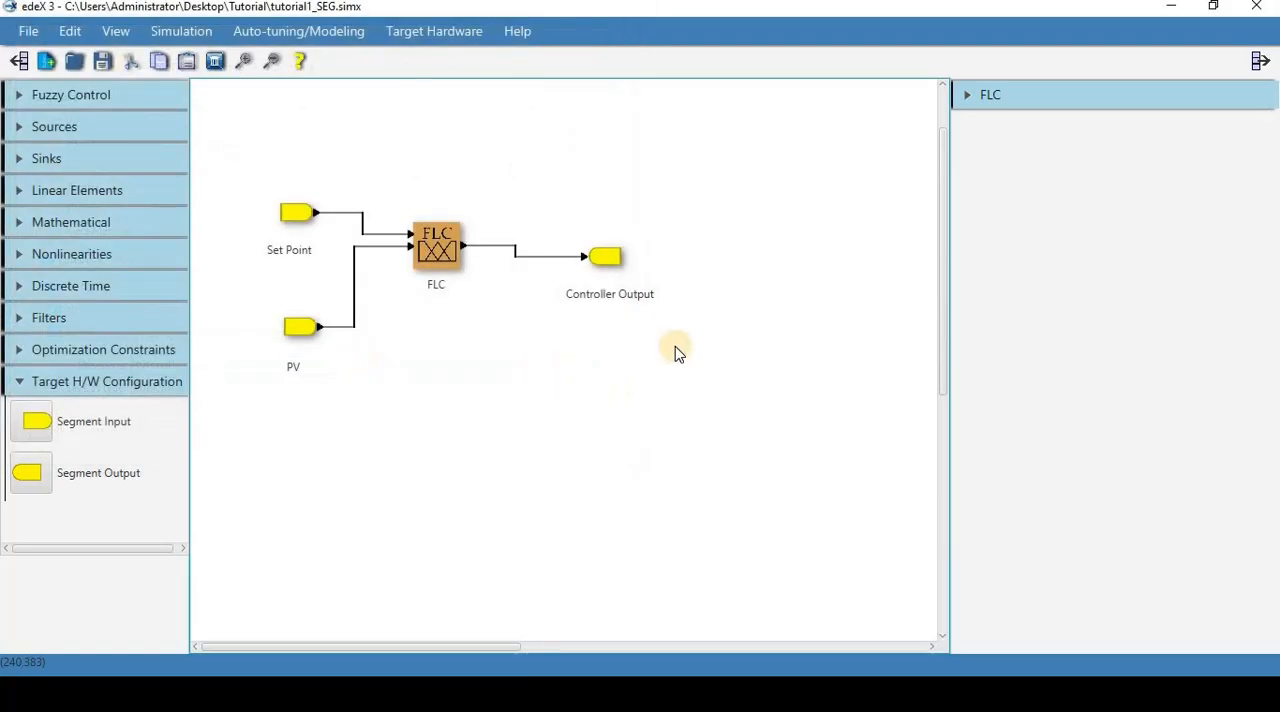
pyautogui.moveTo(380, 537)
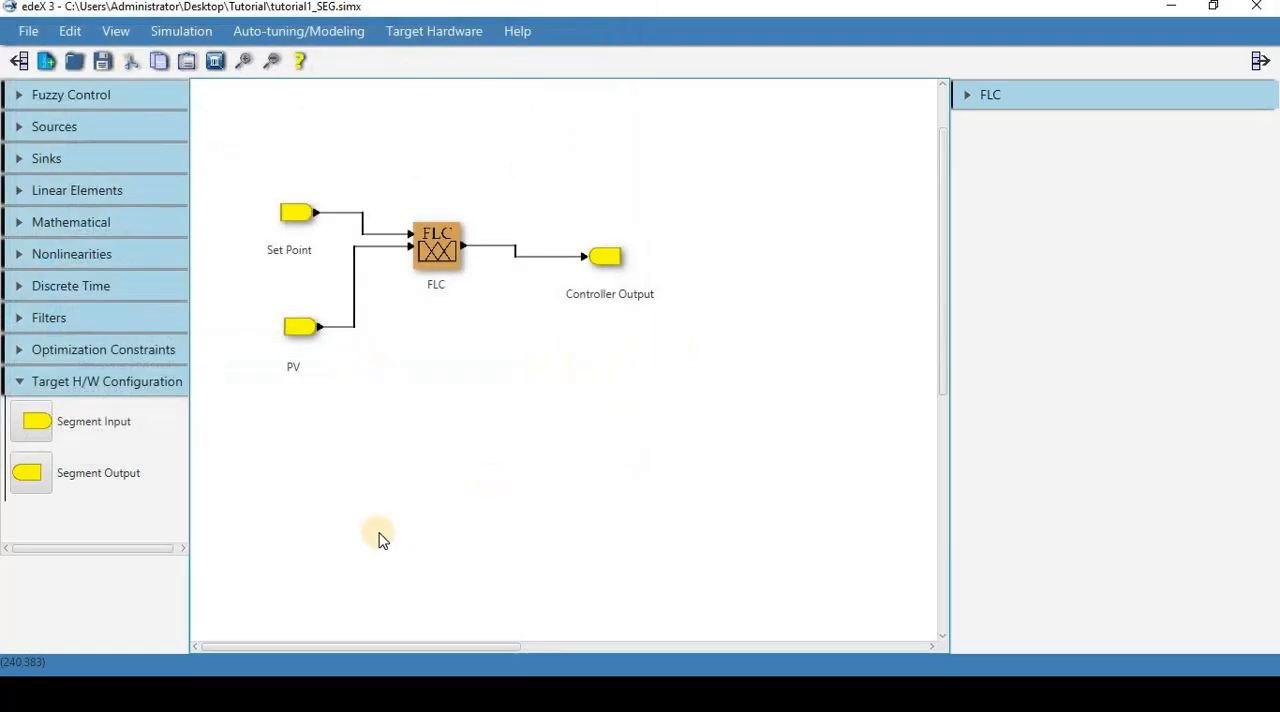
pyautogui.moveTo(258, 442)
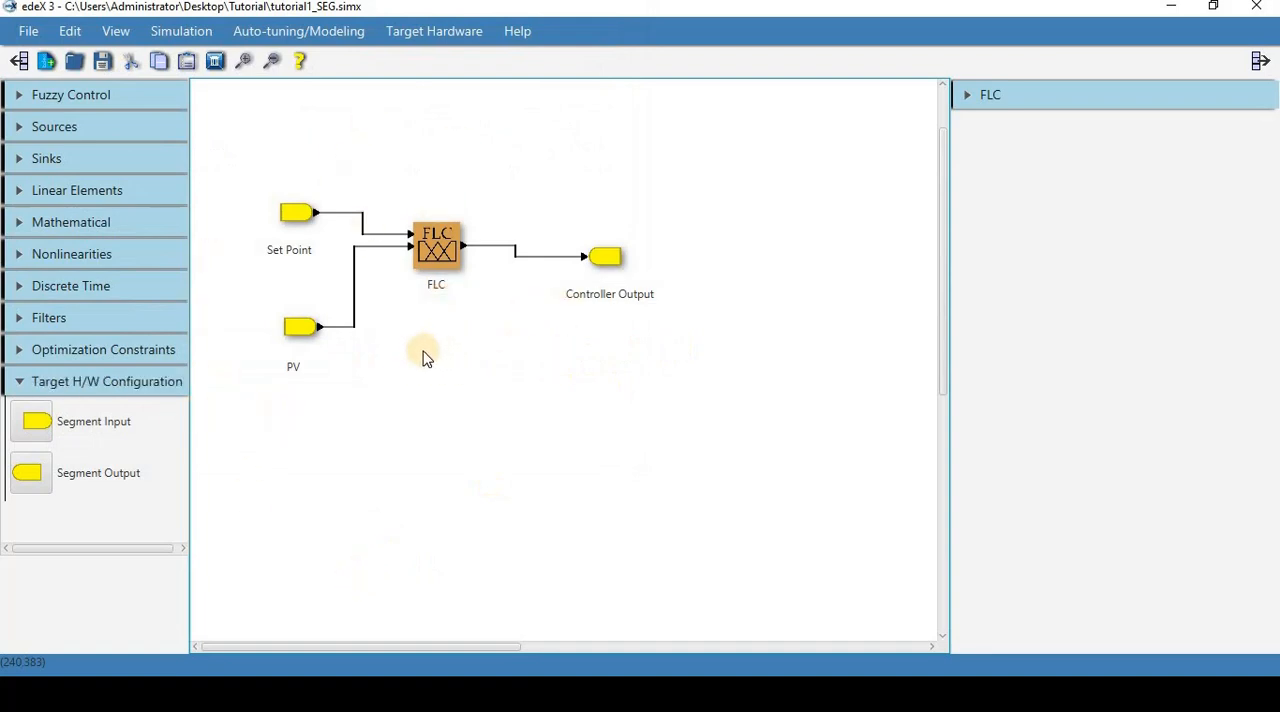
pyautogui.moveTo(401, 328)
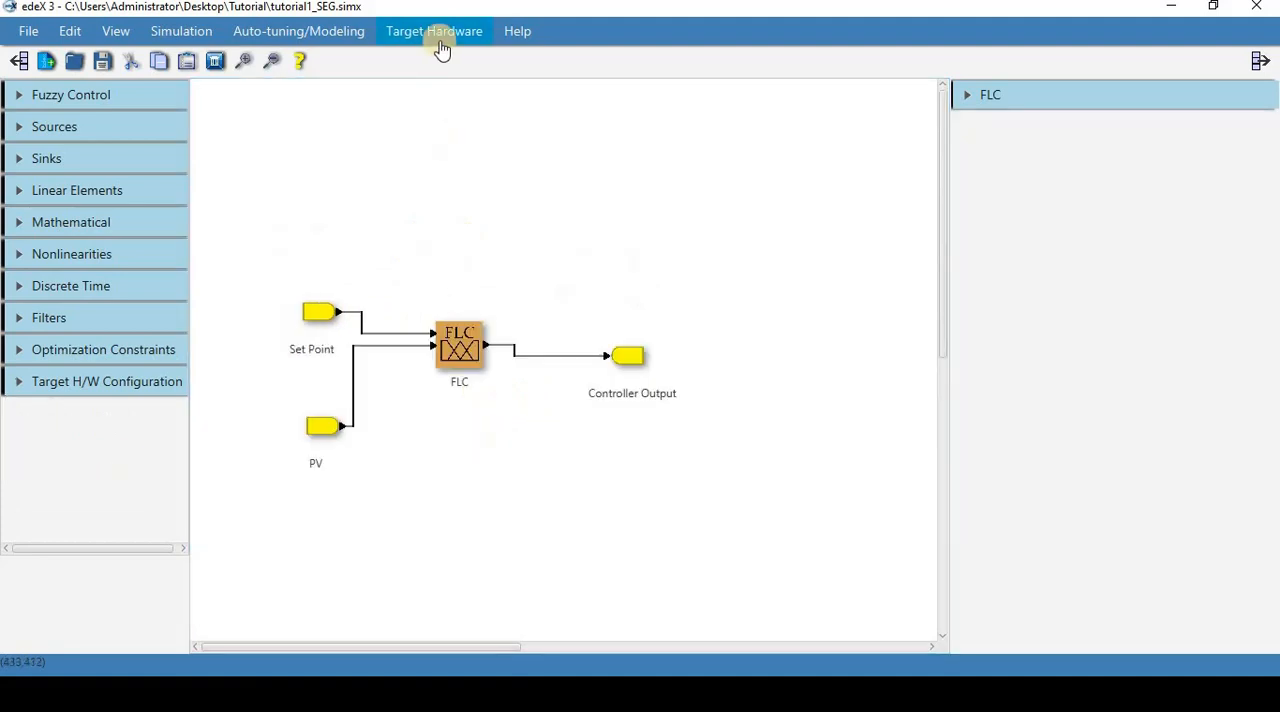
# Connect to the XCM target hardware and choose segment 1
pyautogui.click(434, 31)
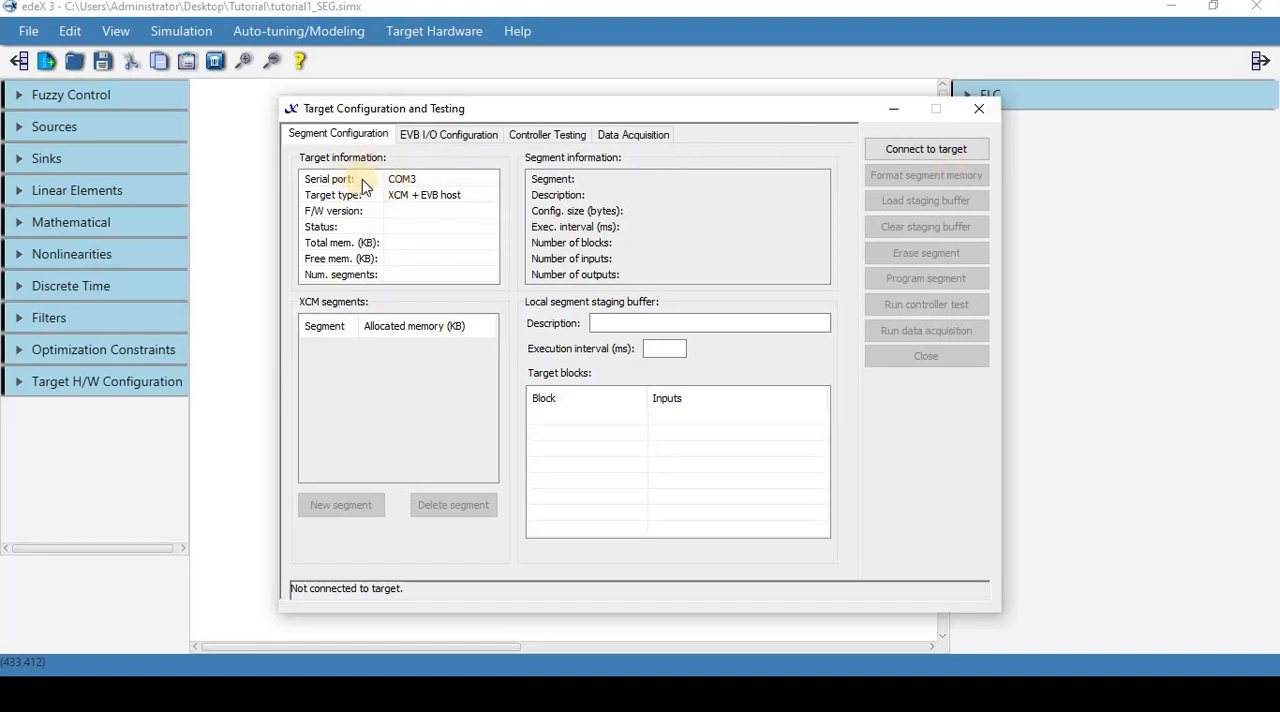
pyautogui.moveTo(900, 165)
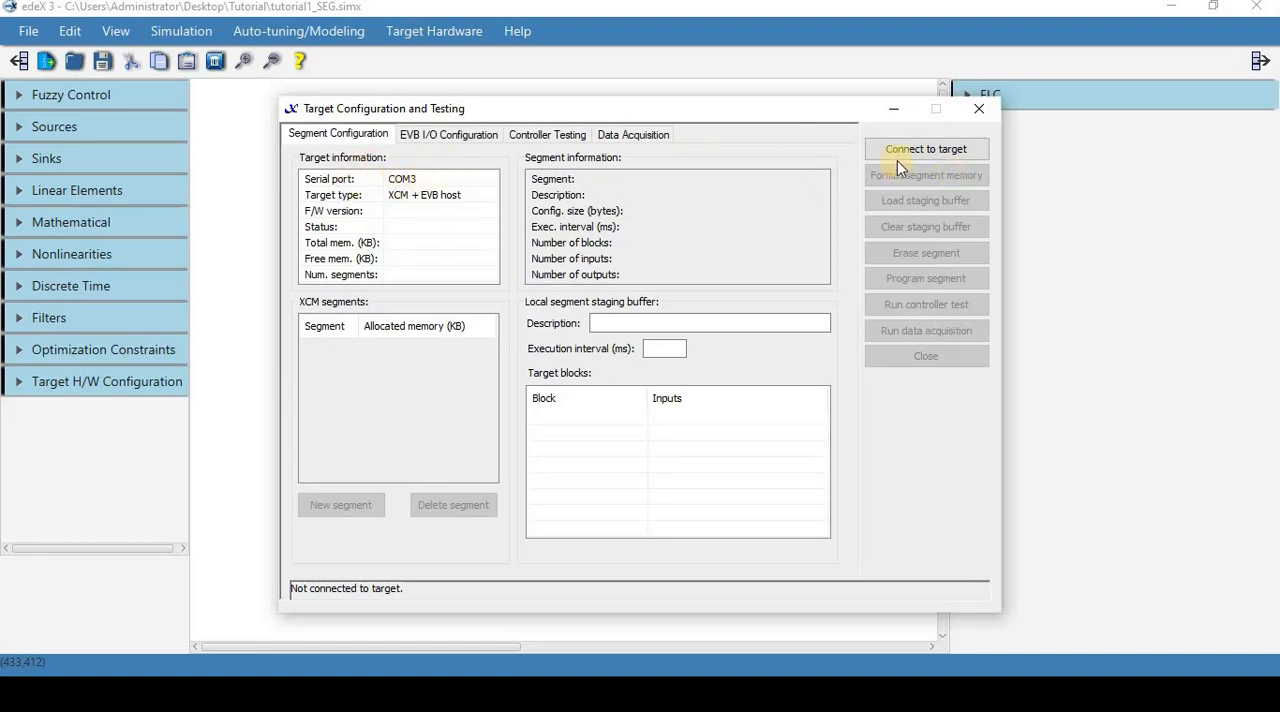
pyautogui.click(926, 148)
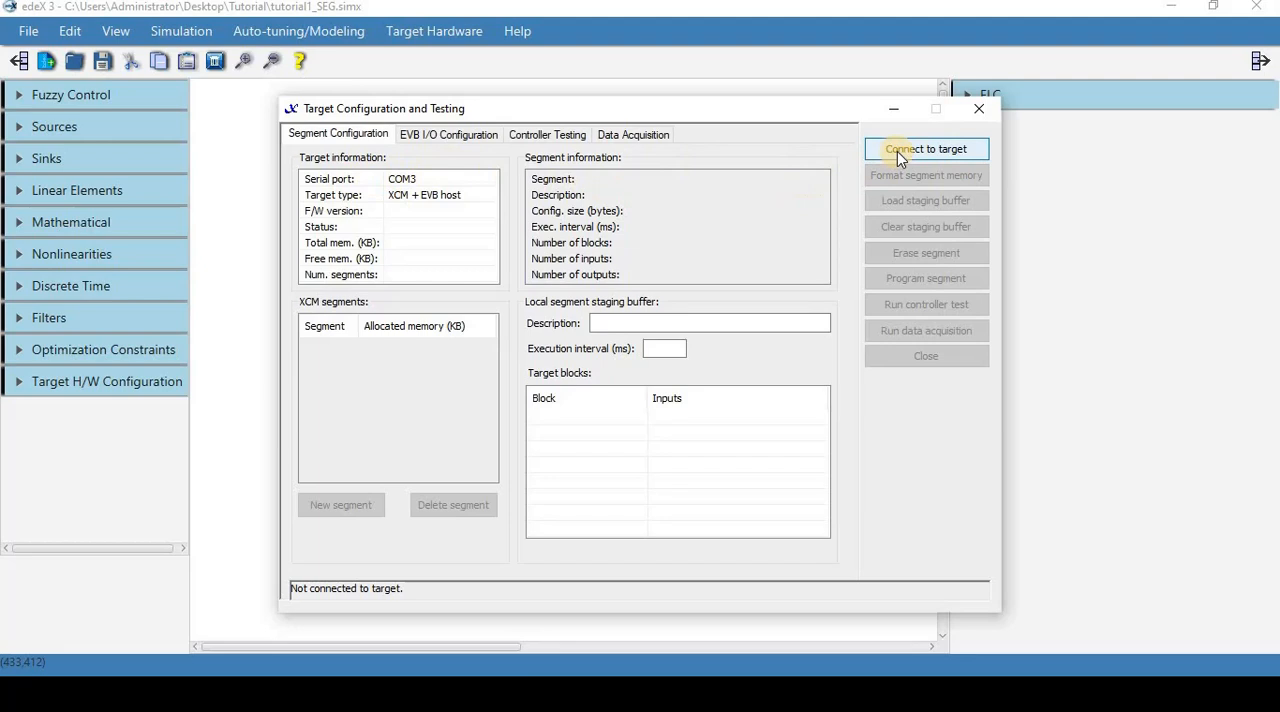
pyautogui.click(926, 148)
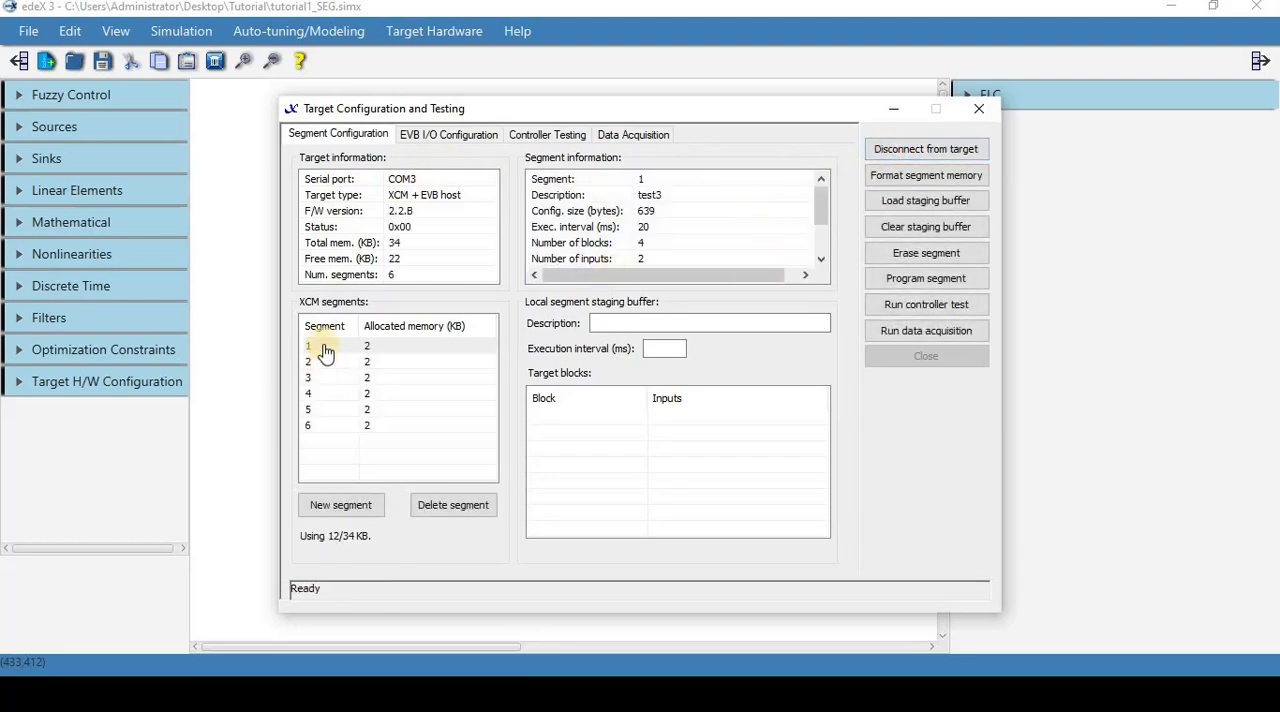
# Enter description 'tutorial1' and interval 50, load the staging buffer, and program segment 1
pyautogui.click(322, 345)
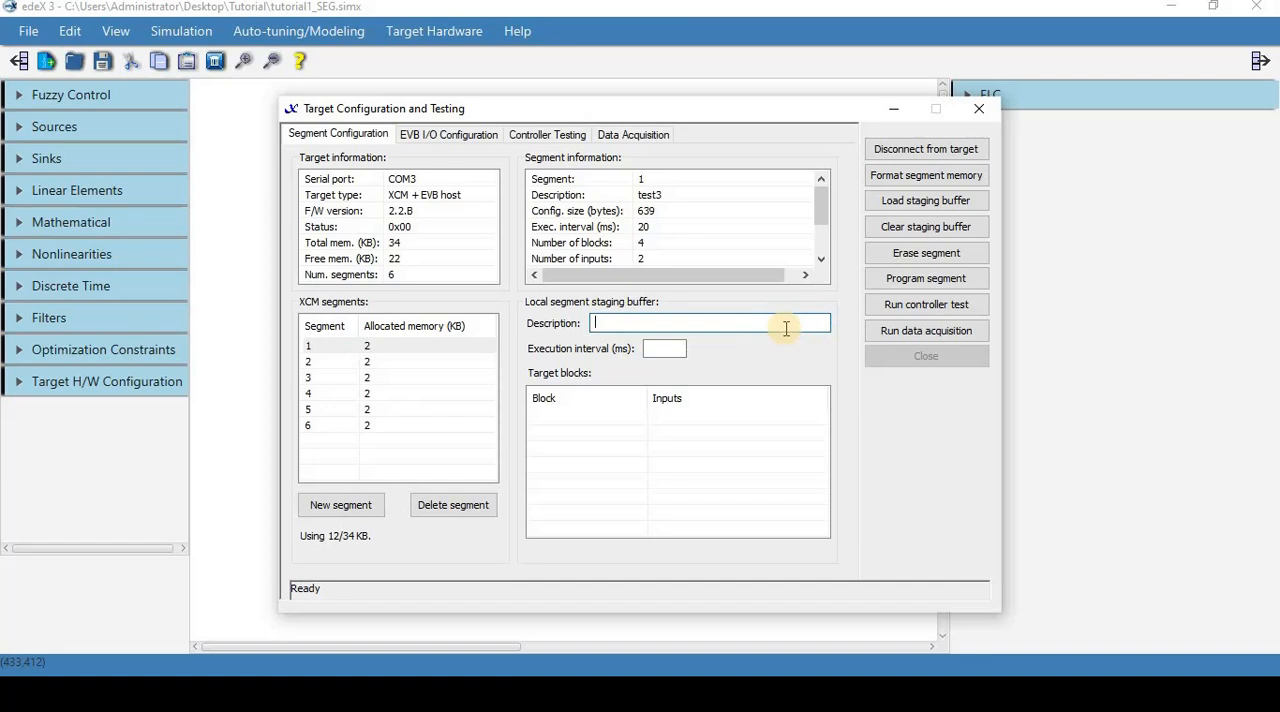
pyautogui.write('tutorial1')
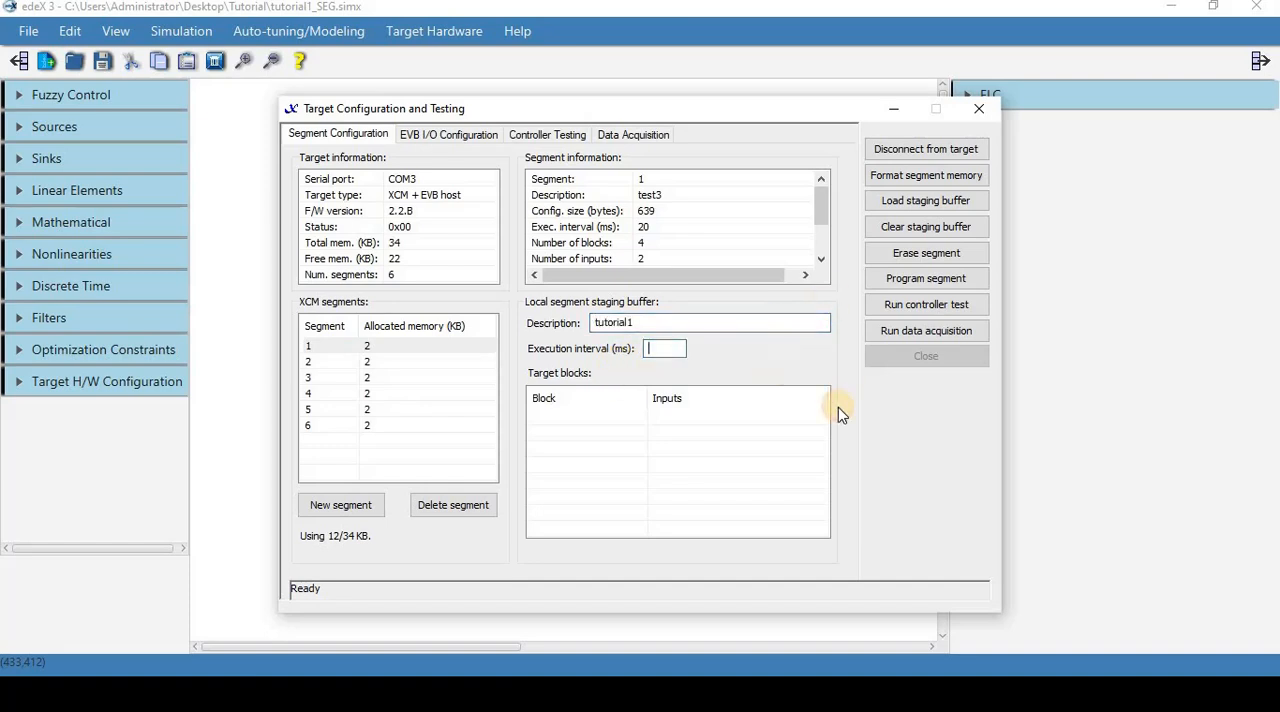
pyautogui.write('50')
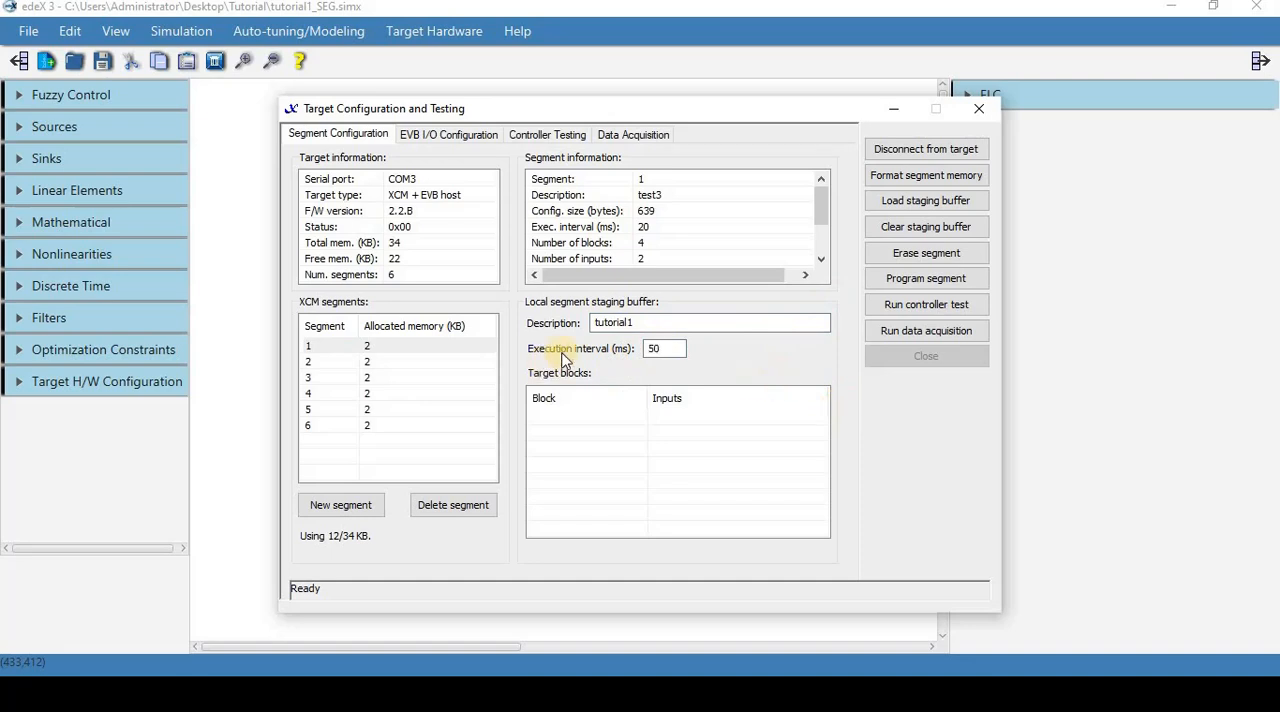
pyautogui.click(665, 348)
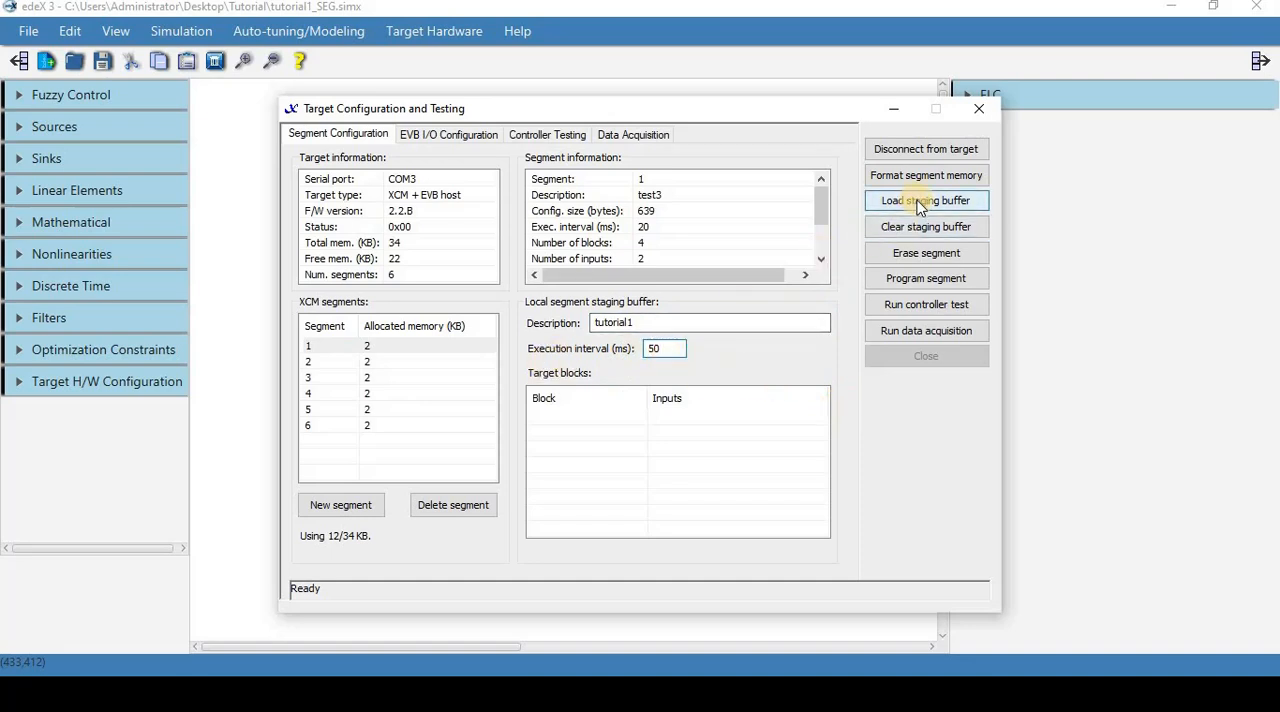
pyautogui.click(925, 200)
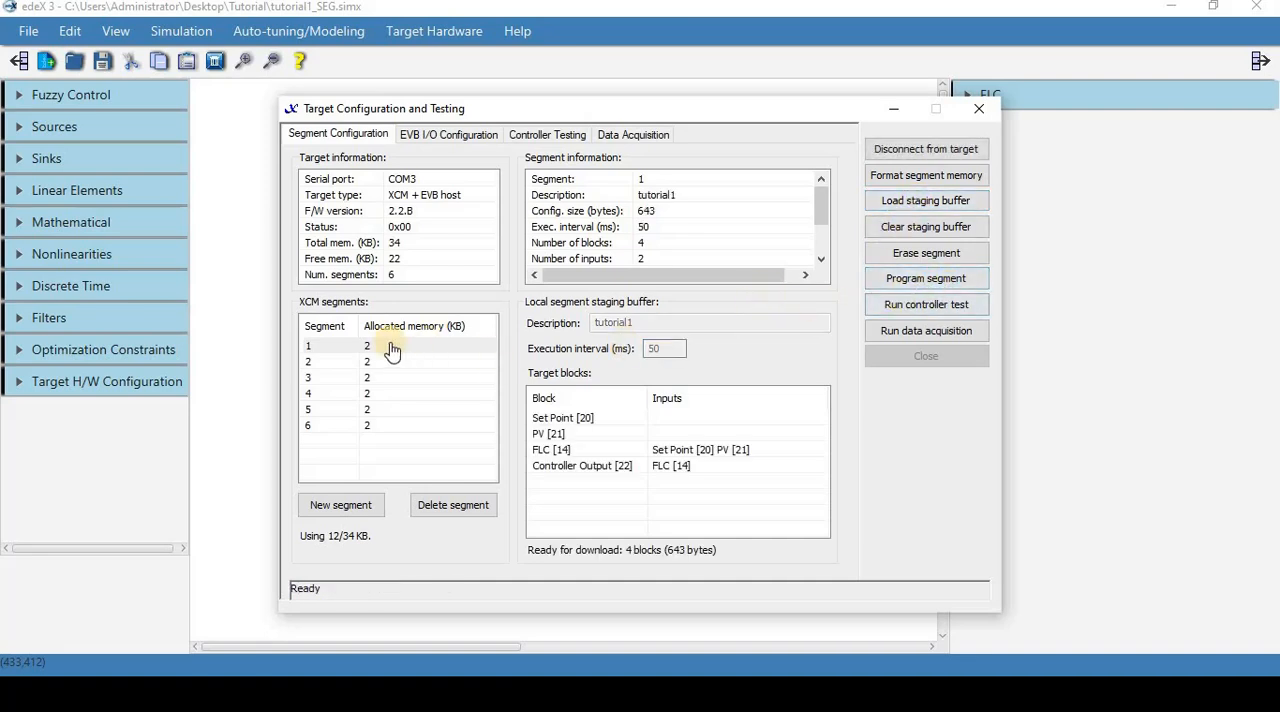
pyautogui.click(320, 345)
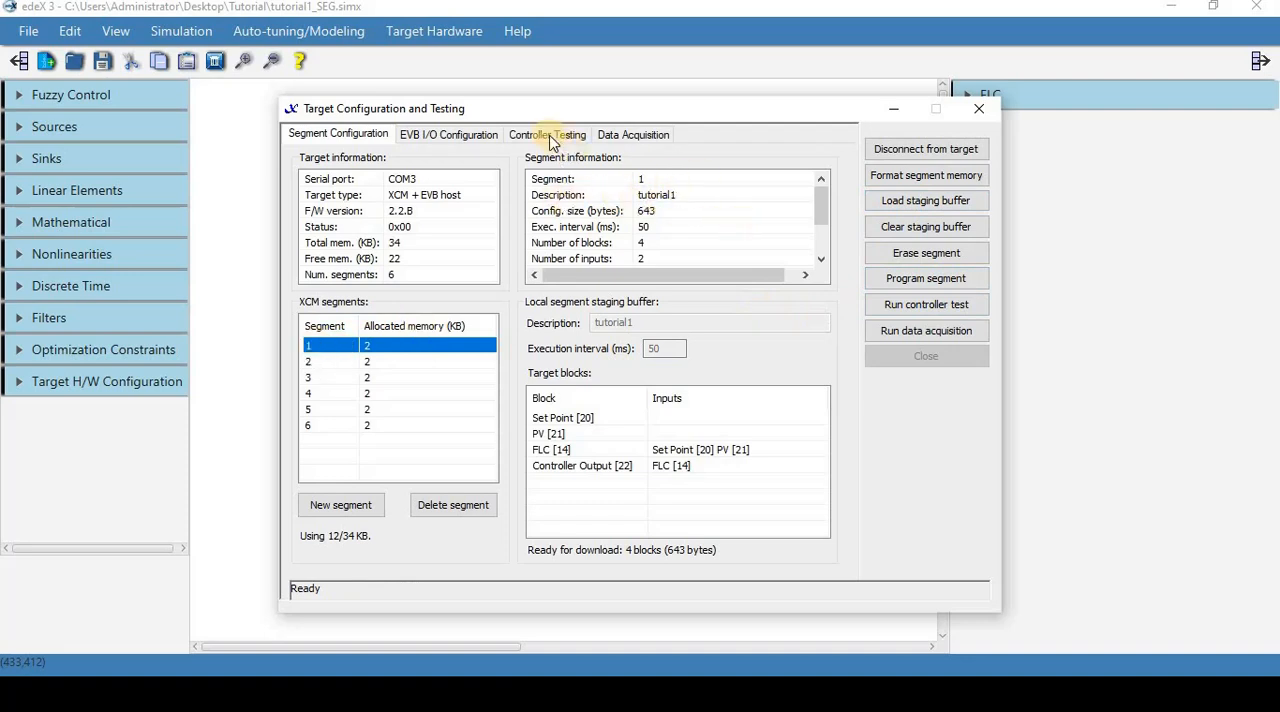
# Monitor segment 1 actively, map Set Point to an analog channel, and run the test
pyautogui.click(547, 134)
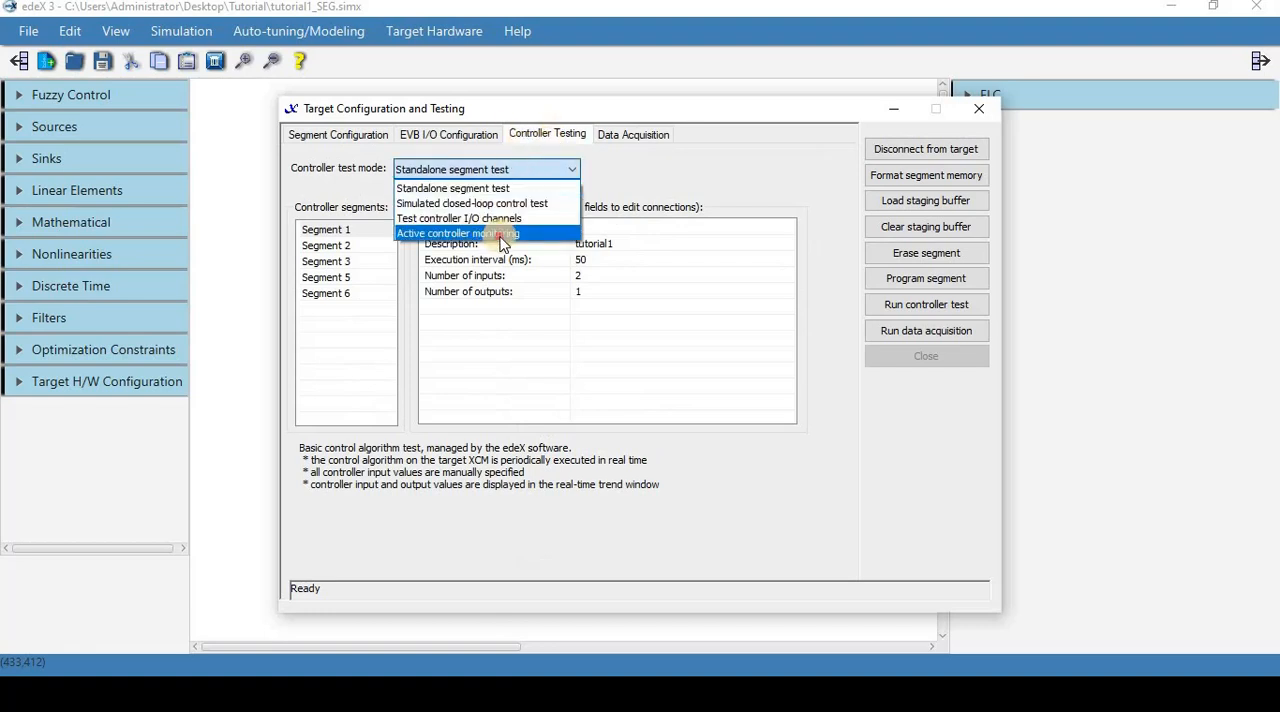
pyautogui.click(458, 233)
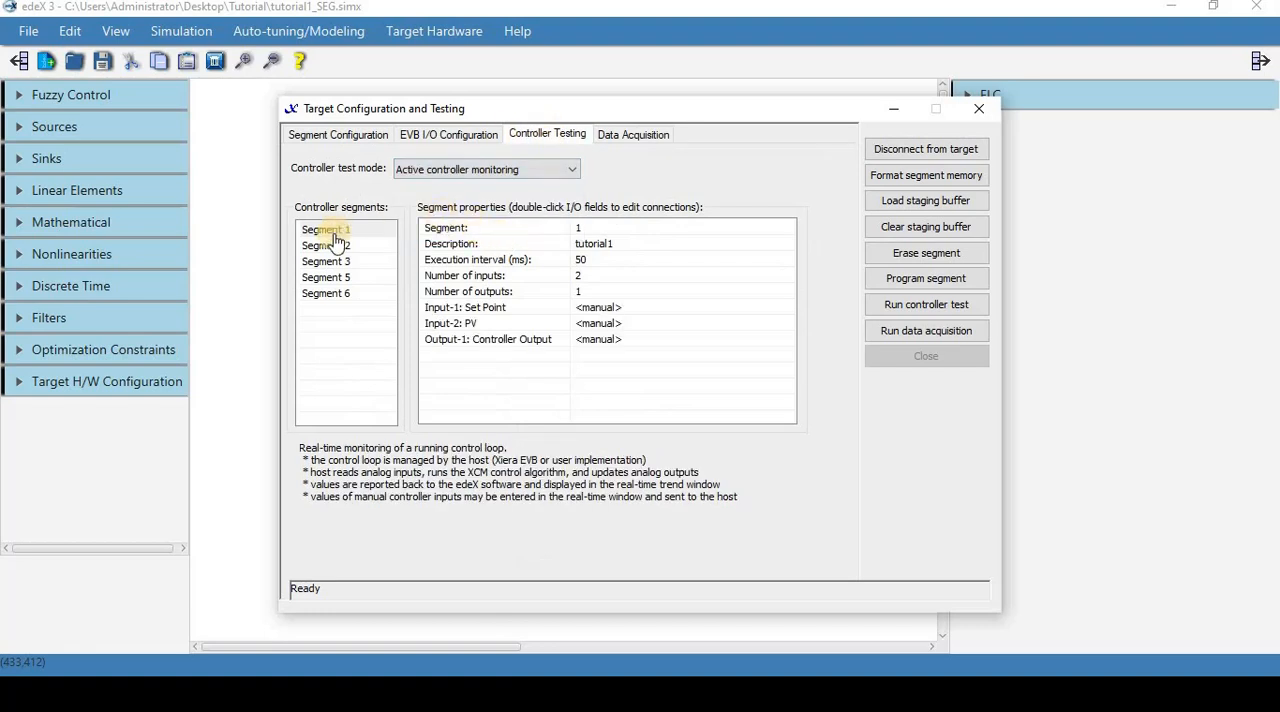
pyautogui.click(325, 229)
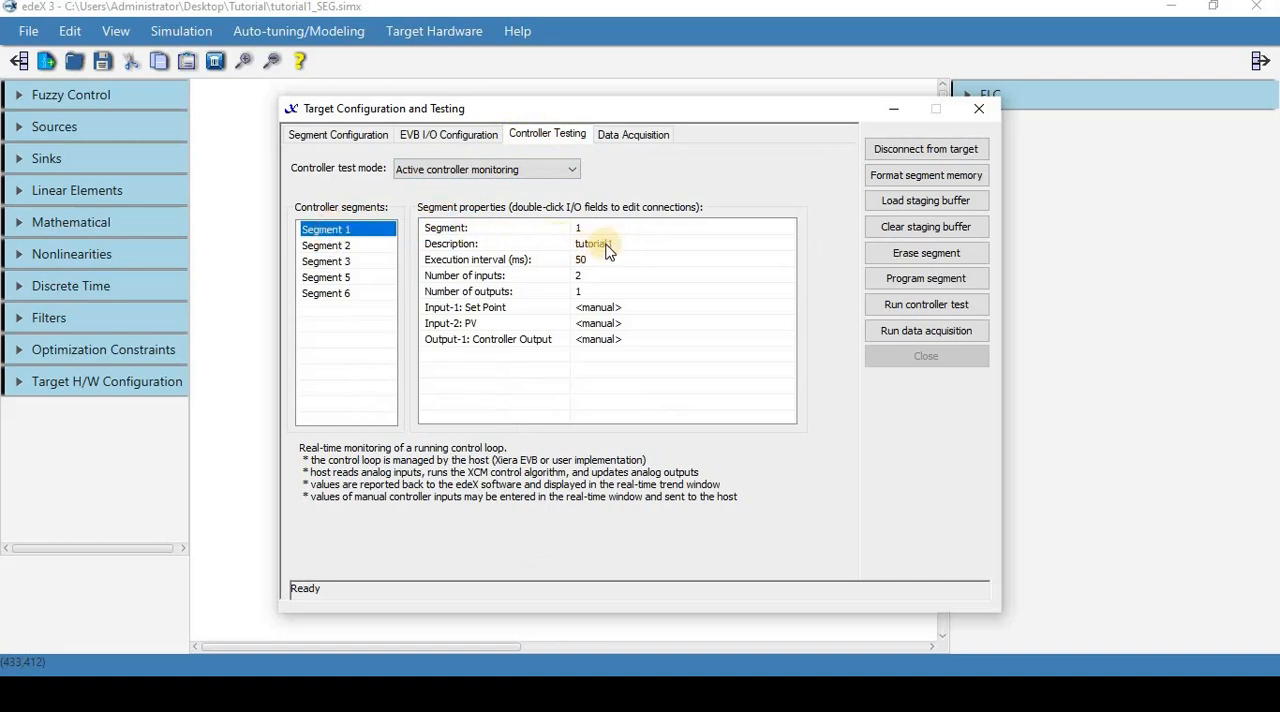
pyautogui.doubleClick(599, 307)
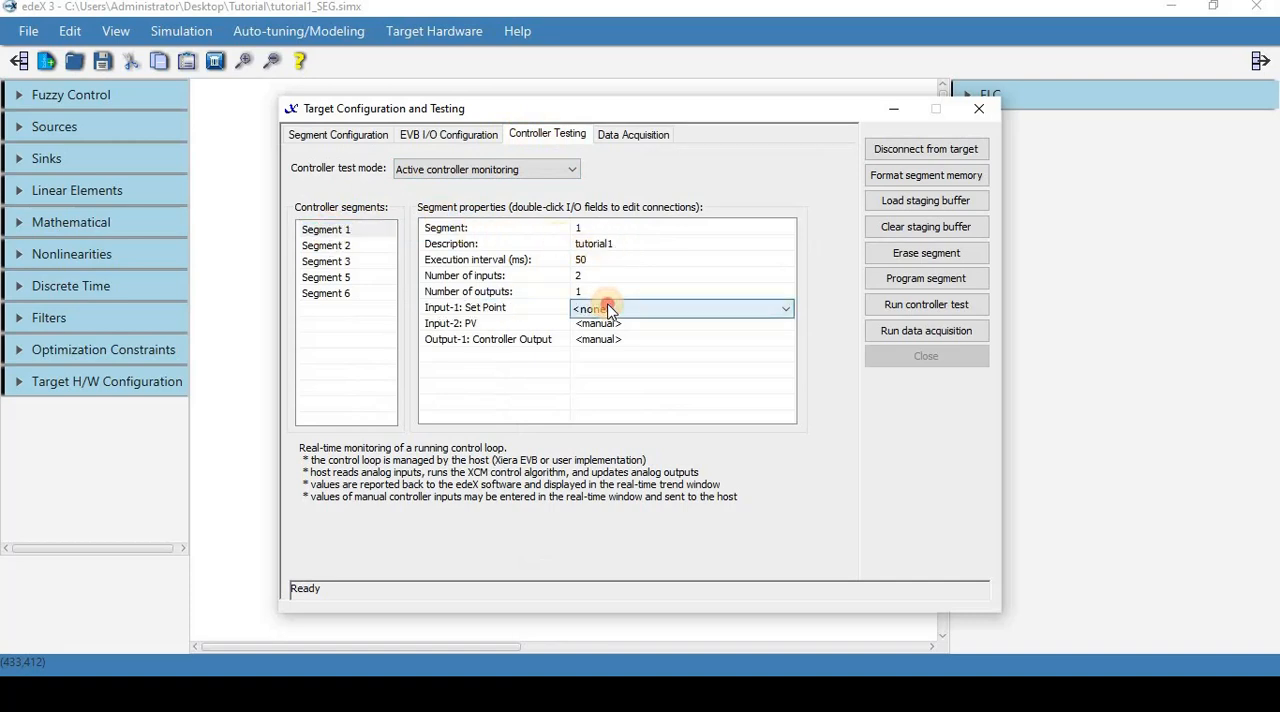
pyautogui.click(608, 308)
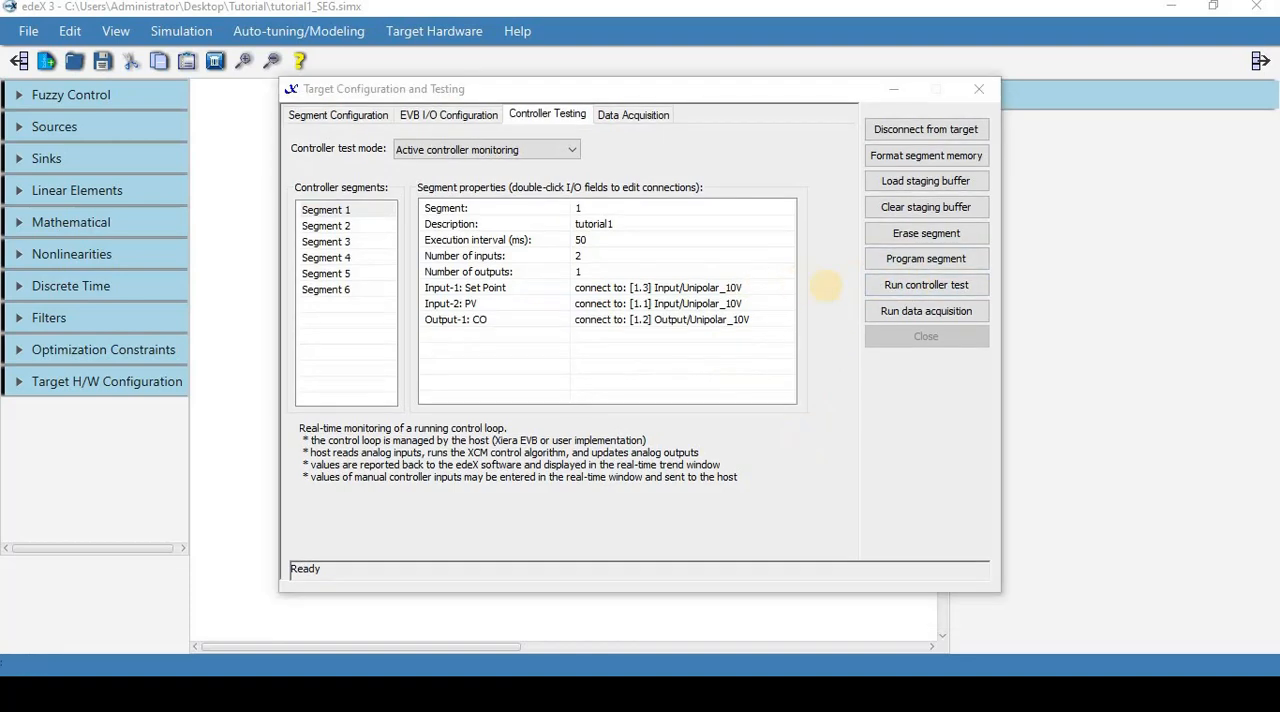
pyautogui.click(926, 284)
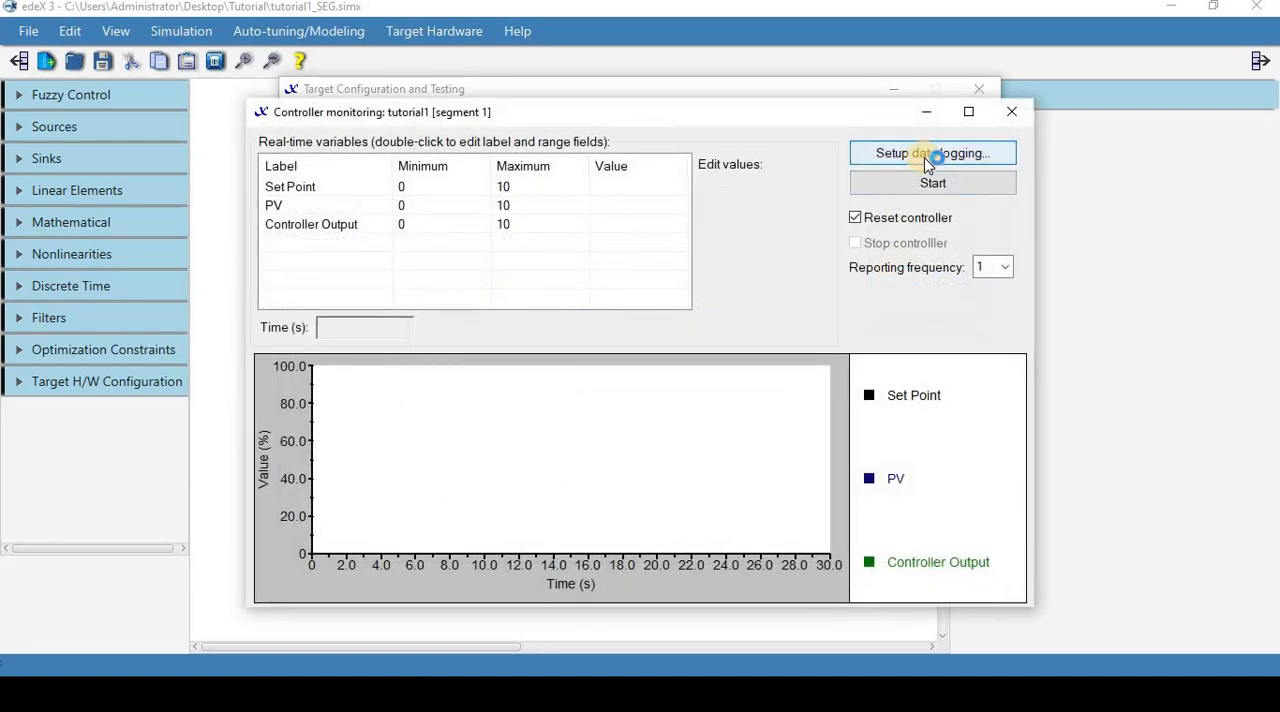
# Enable writing the monitoring data to a 'controller test' log file
pyautogui.click(932, 153)
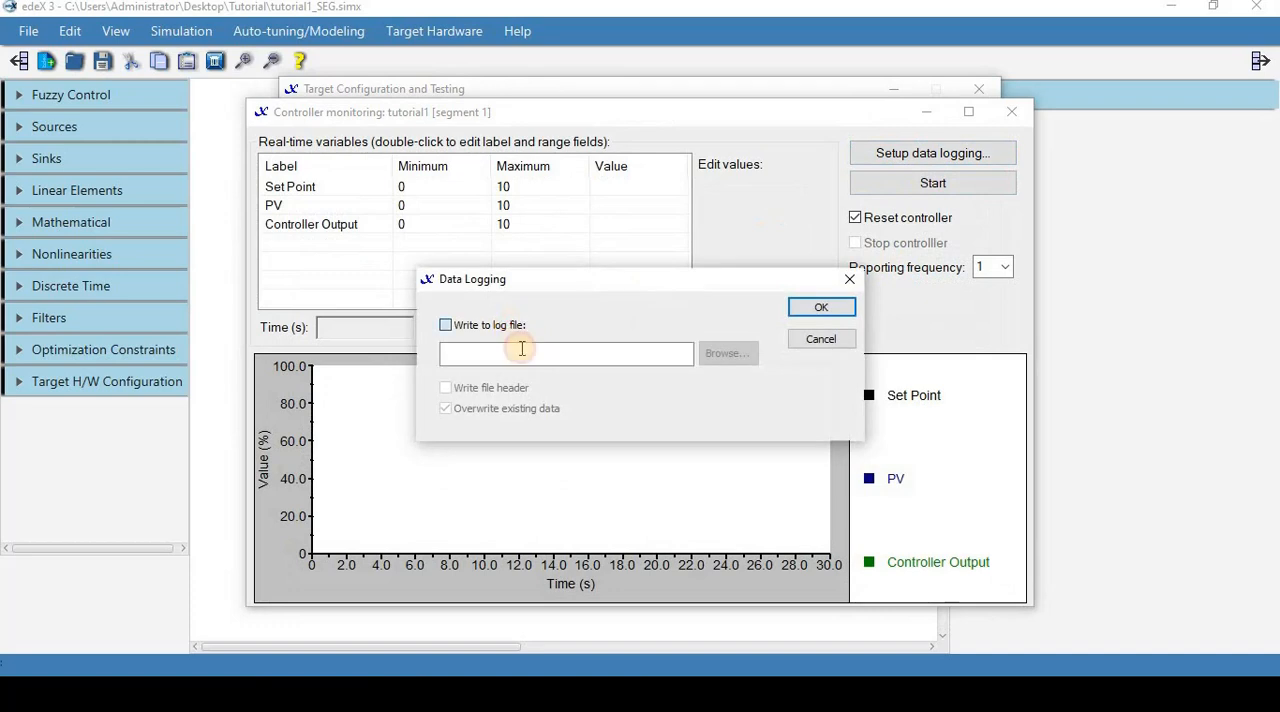
pyautogui.write('controller test 1')
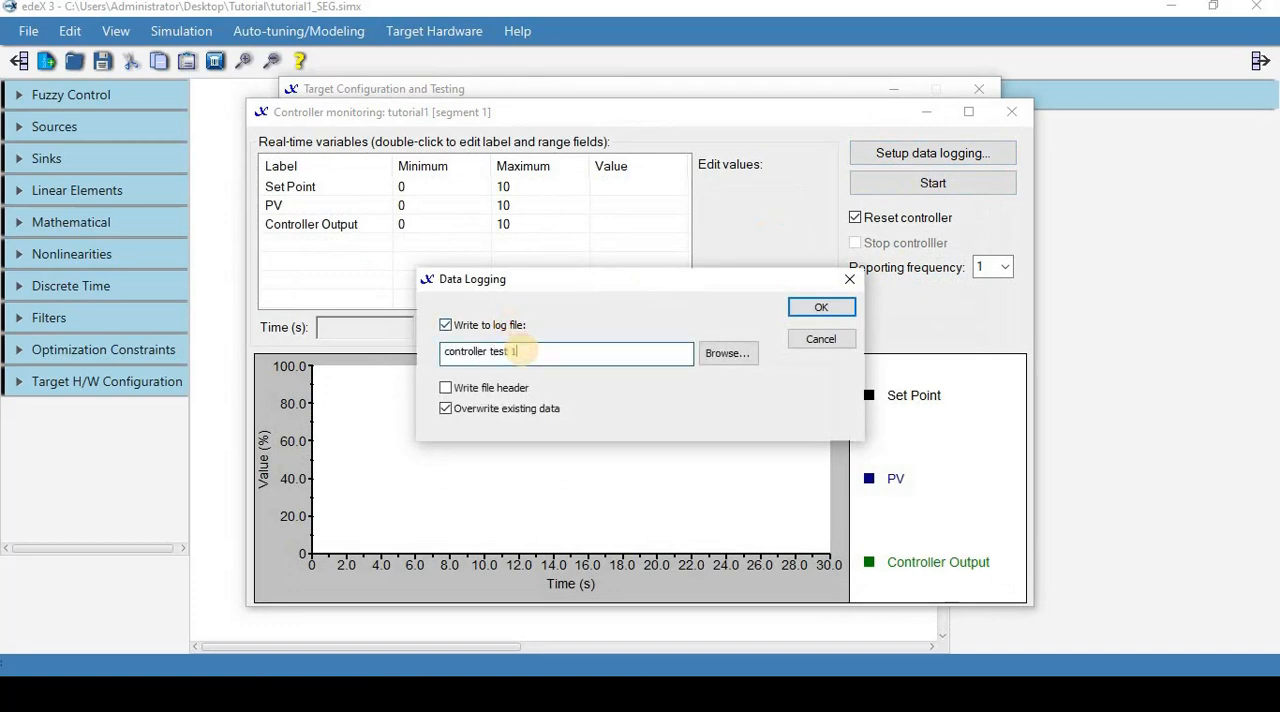
pyautogui.click(821, 307)
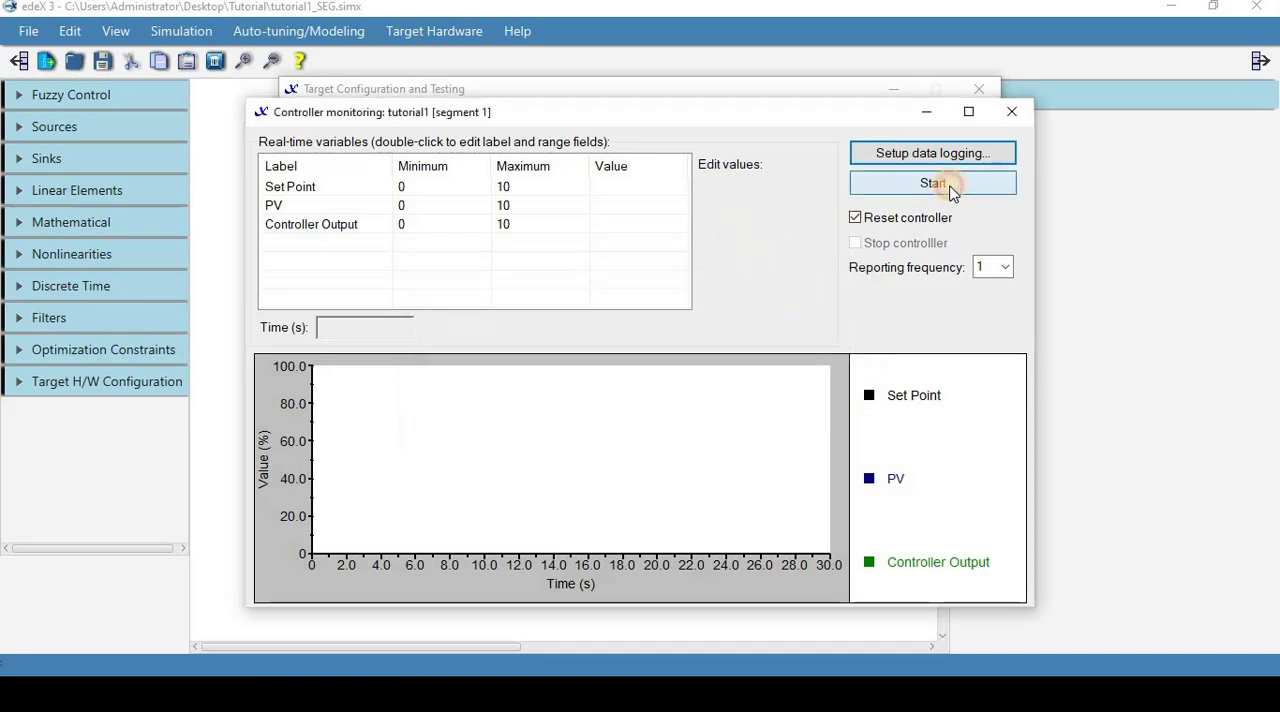
# Run the controller for about 97 seconds, stop it, and close the monitoring windows
pyautogui.click(932, 183)
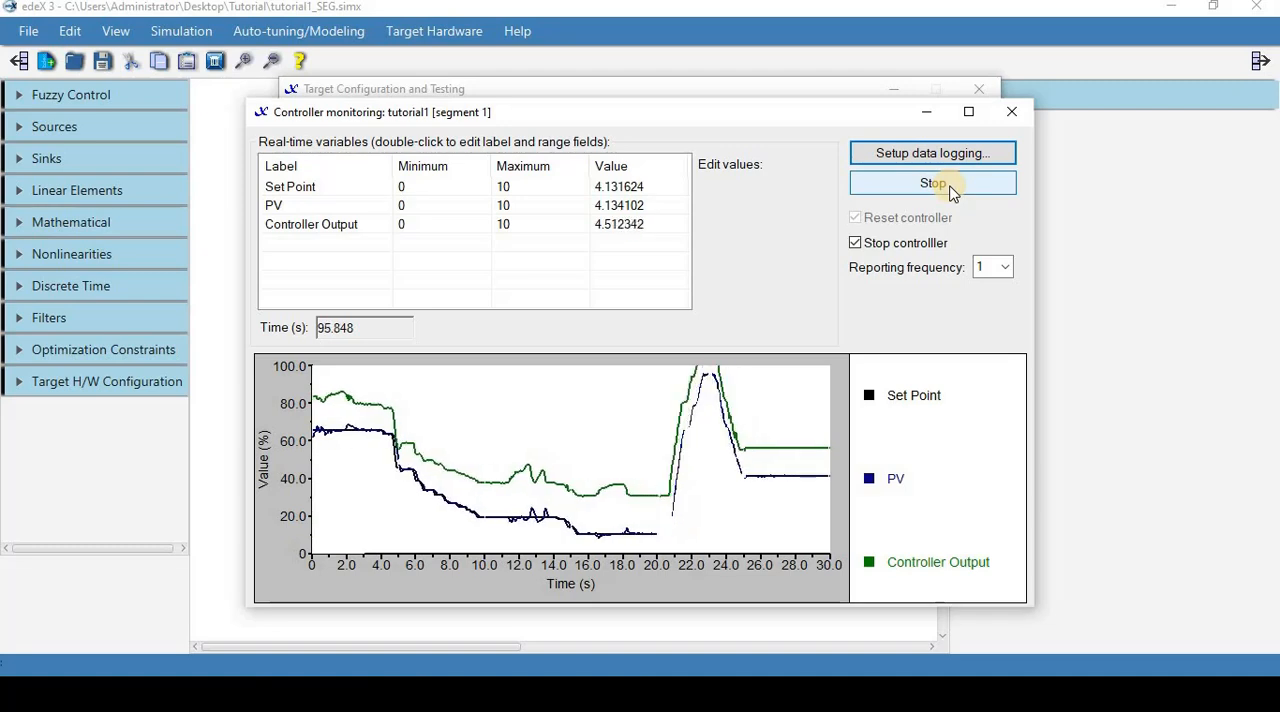
pyautogui.click(932, 183)
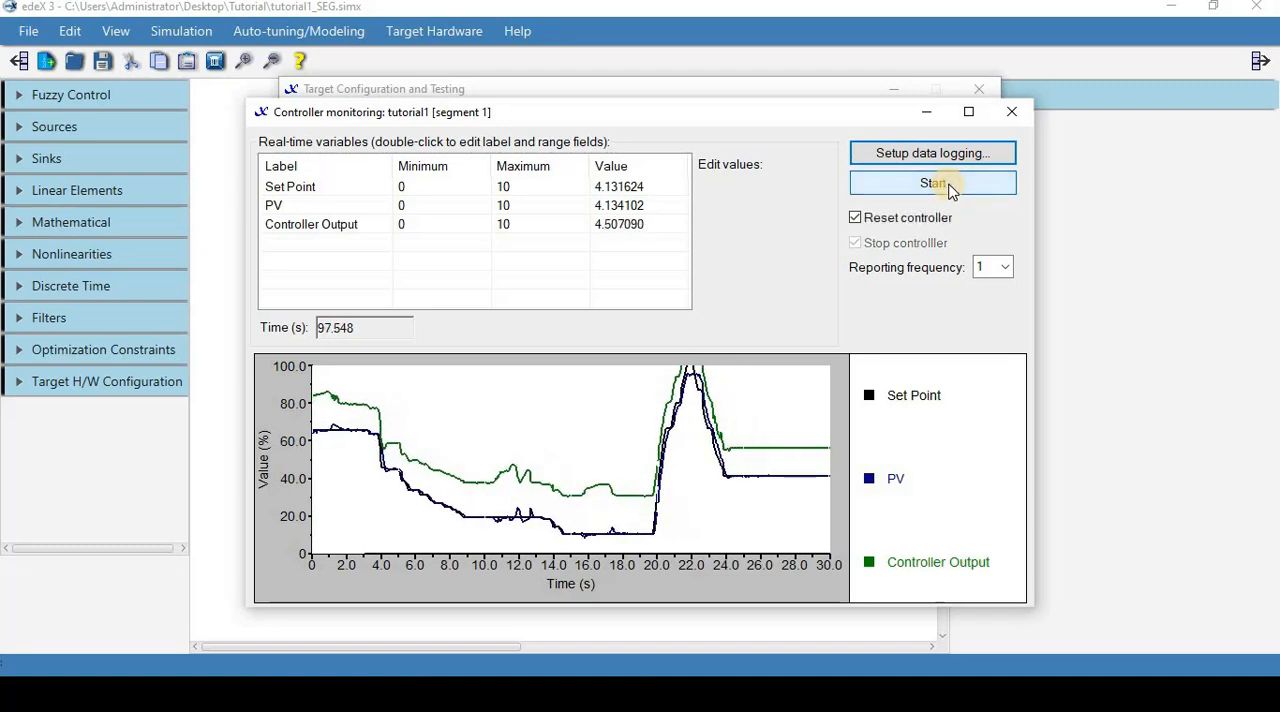
pyautogui.click(1010, 111)
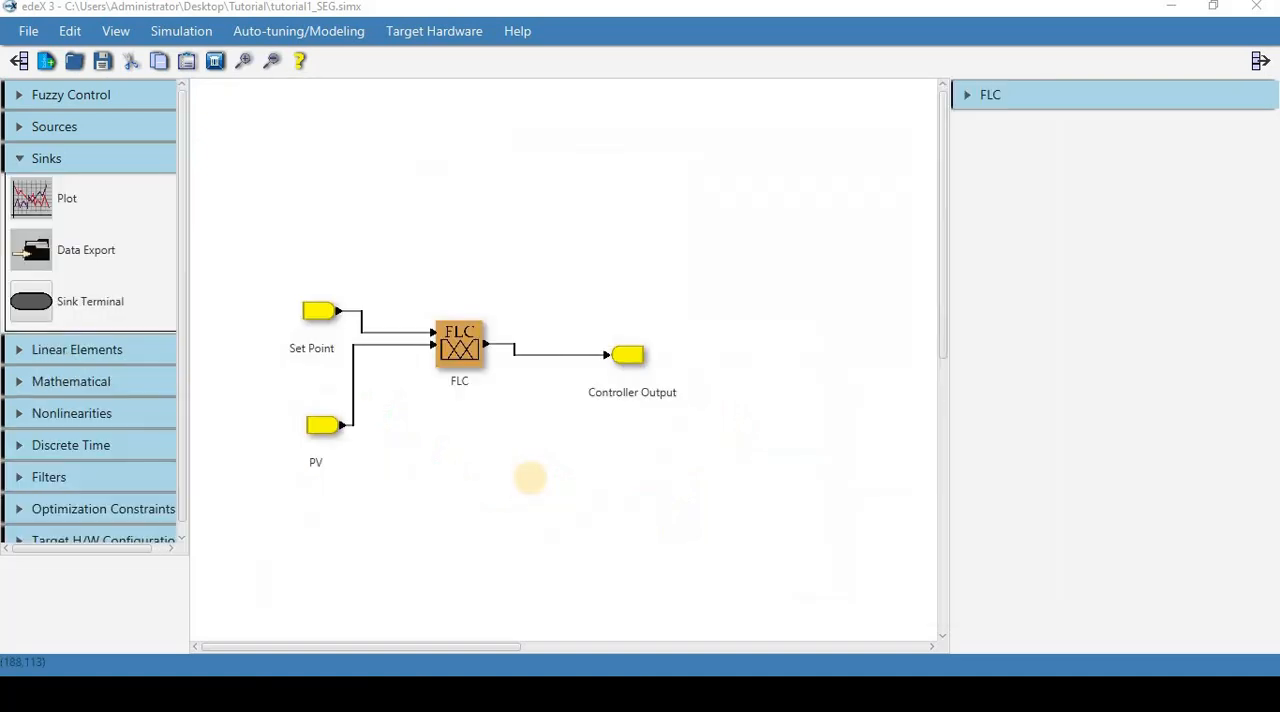
pyautogui.moveTo(586, 478)
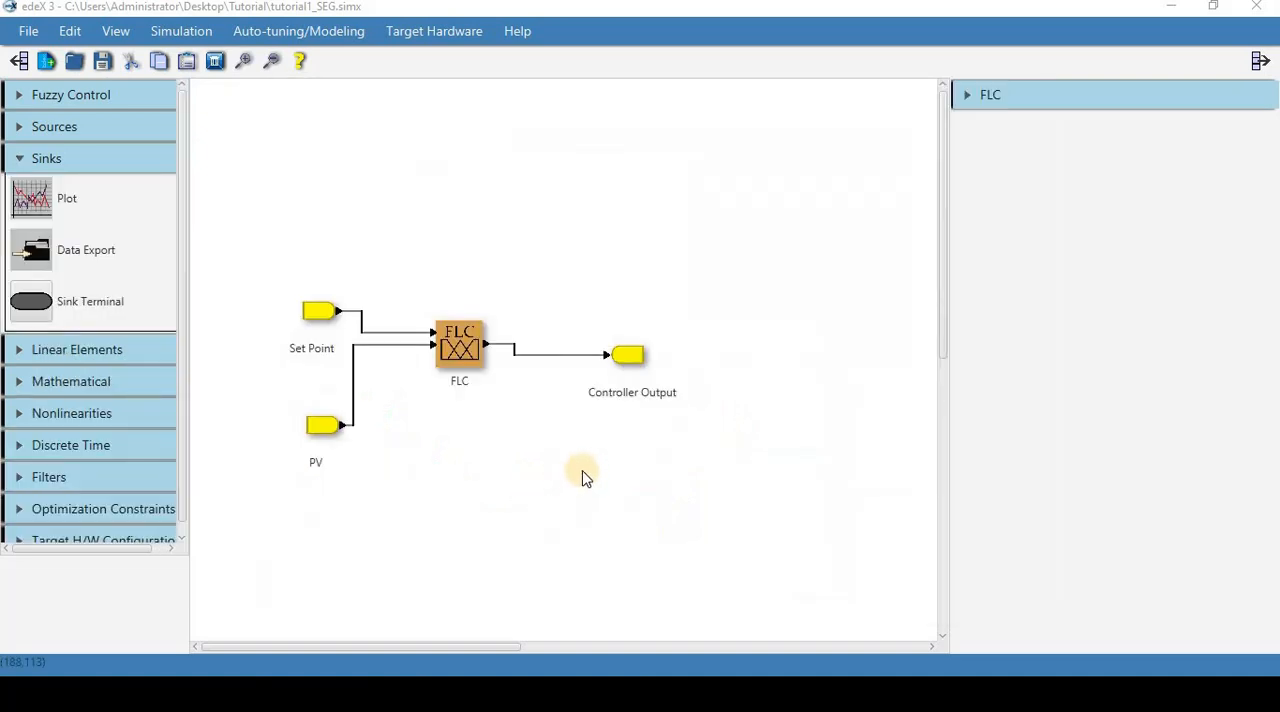